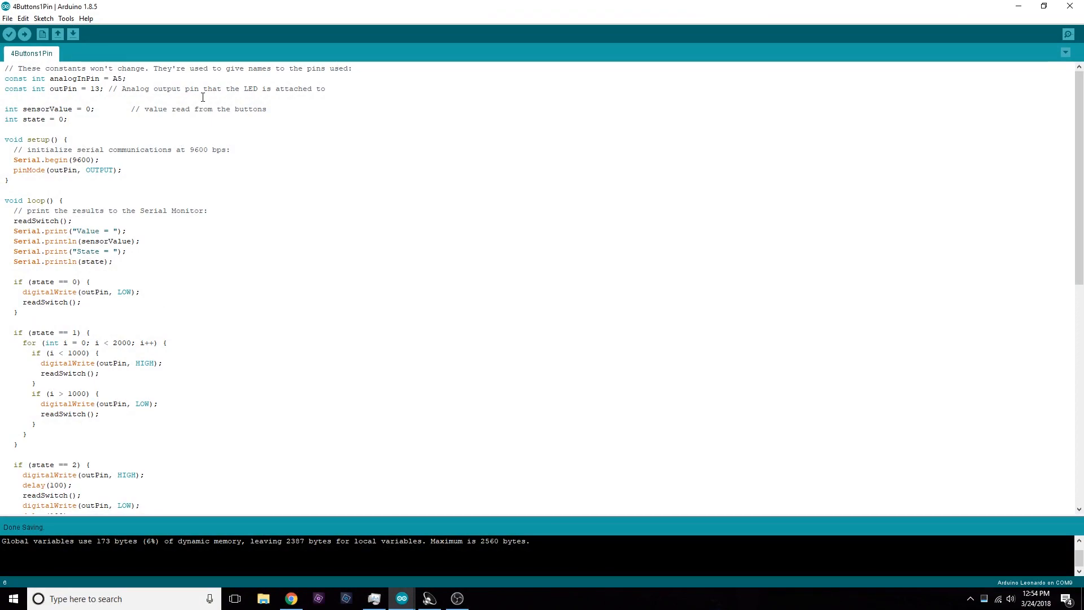
mouse_move(200, 148)
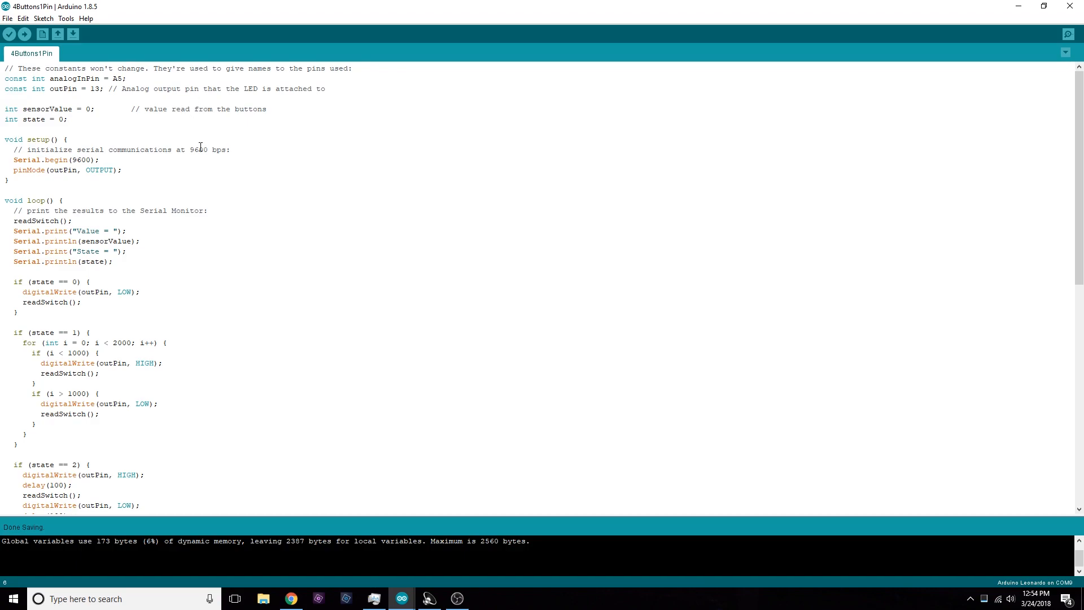
mouse_move(221, 144)
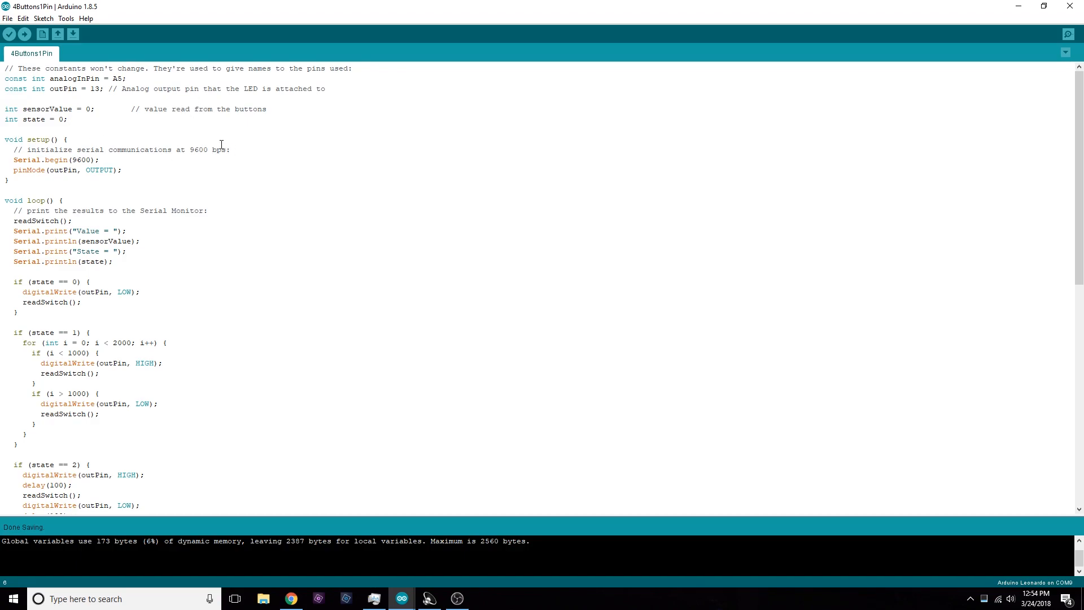
mouse_move(193, 162)
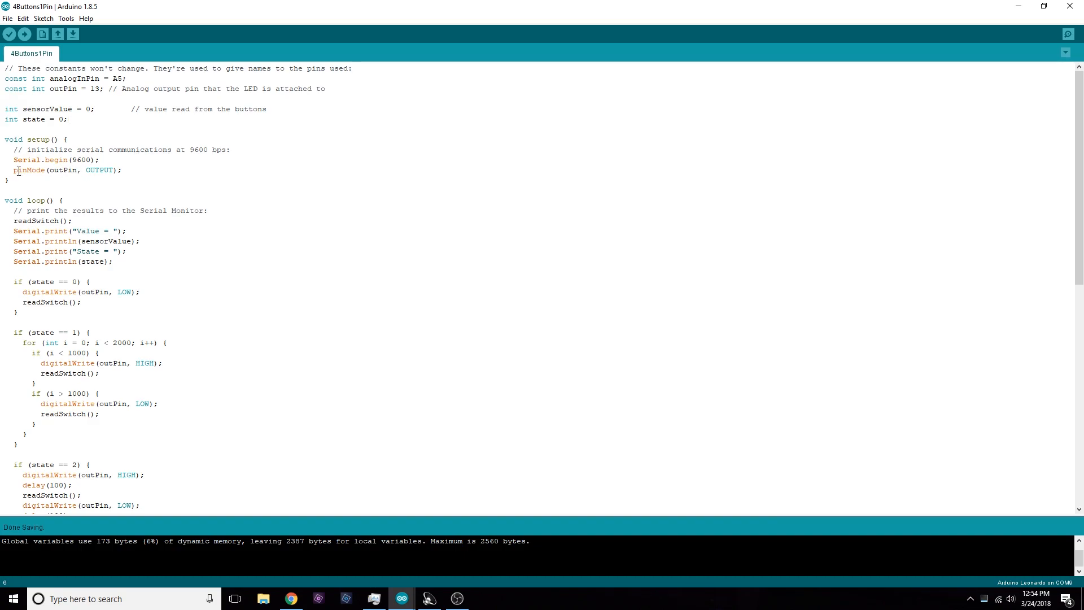
Step: Highlight readSwitch's first range check, then its upper limit sensorValue < 800
scroll(down, 3)
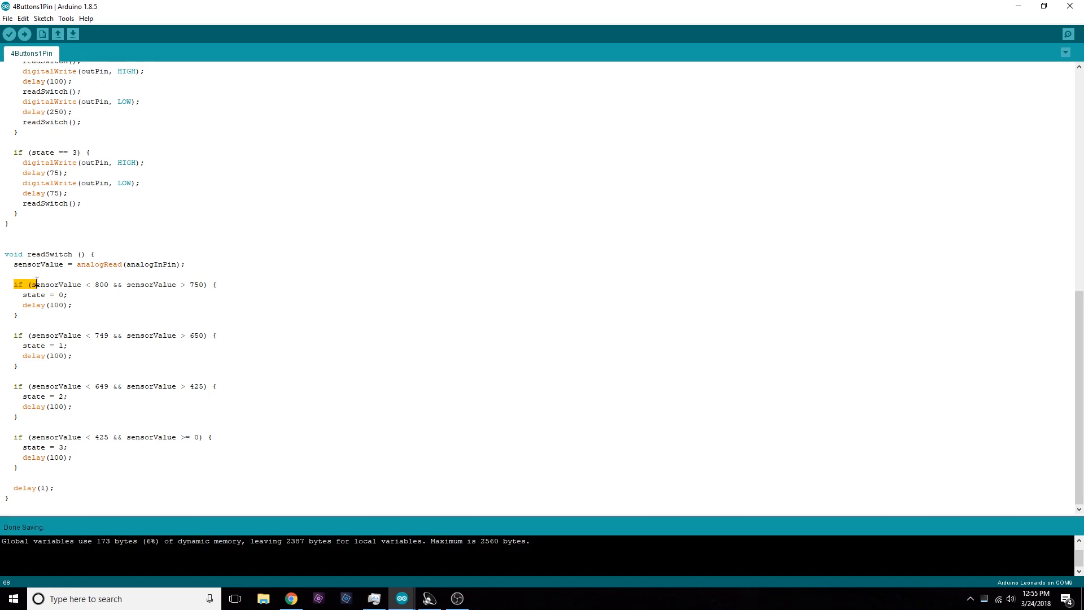
click(96, 284)
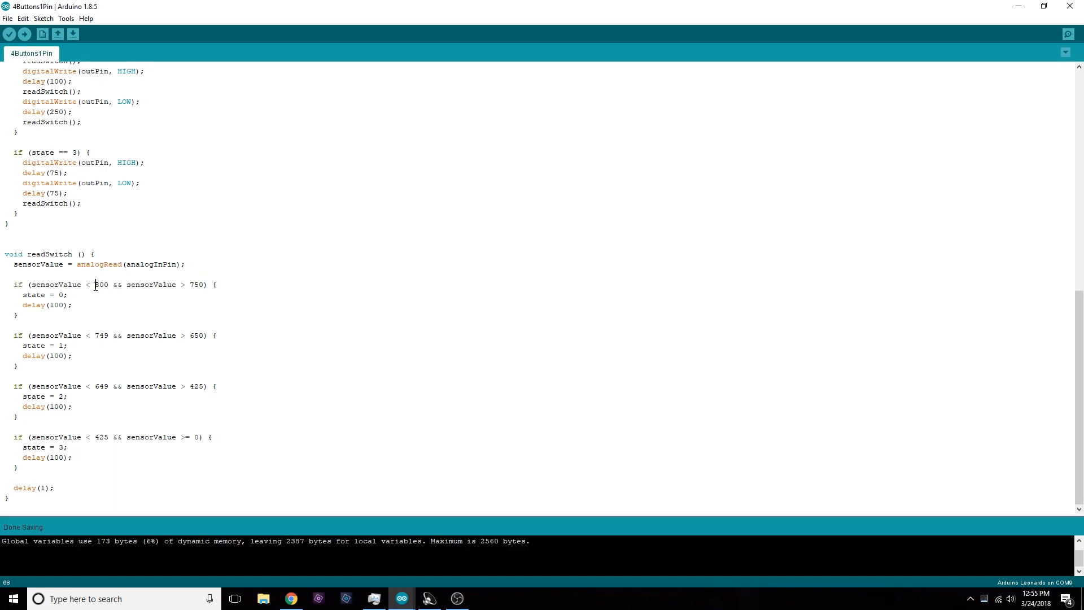
double_click(56, 284)
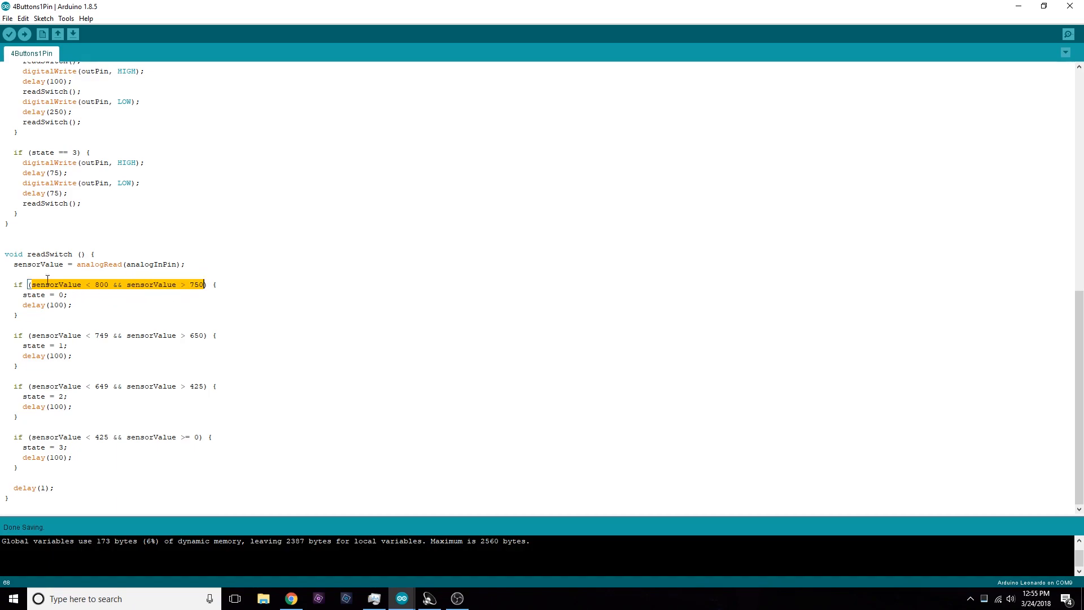
mouse_move(273, 295)
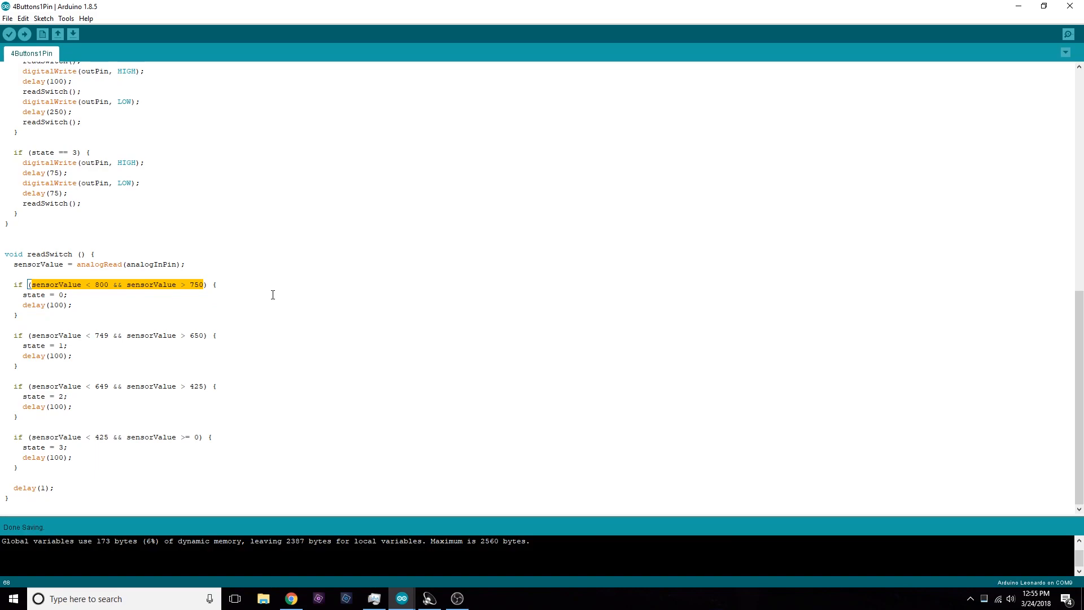
click(65, 294)
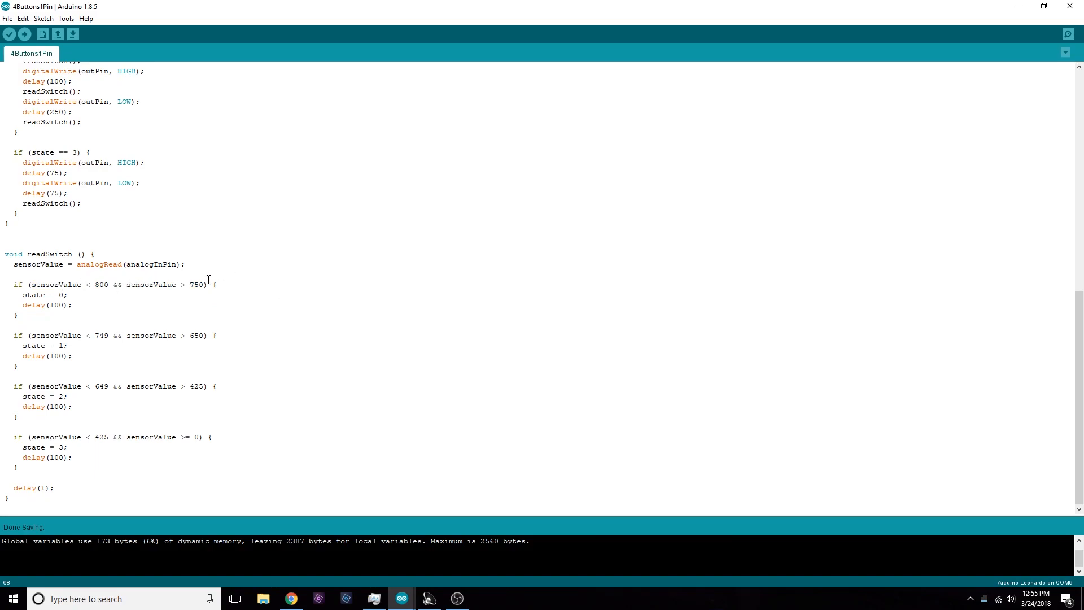
mouse_move(35, 284)
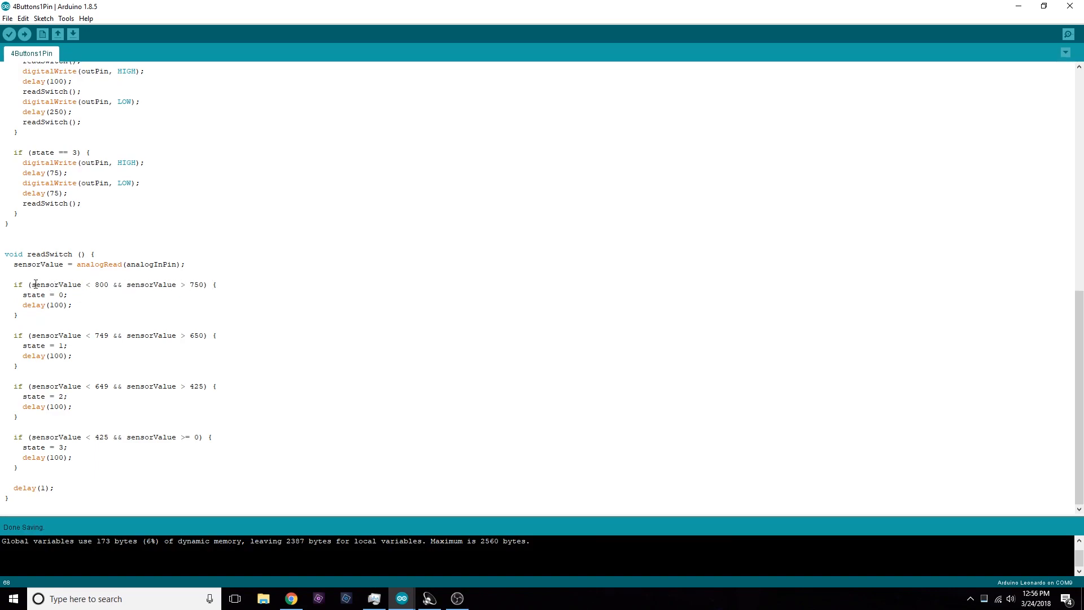
drag(31, 284, 118, 284)
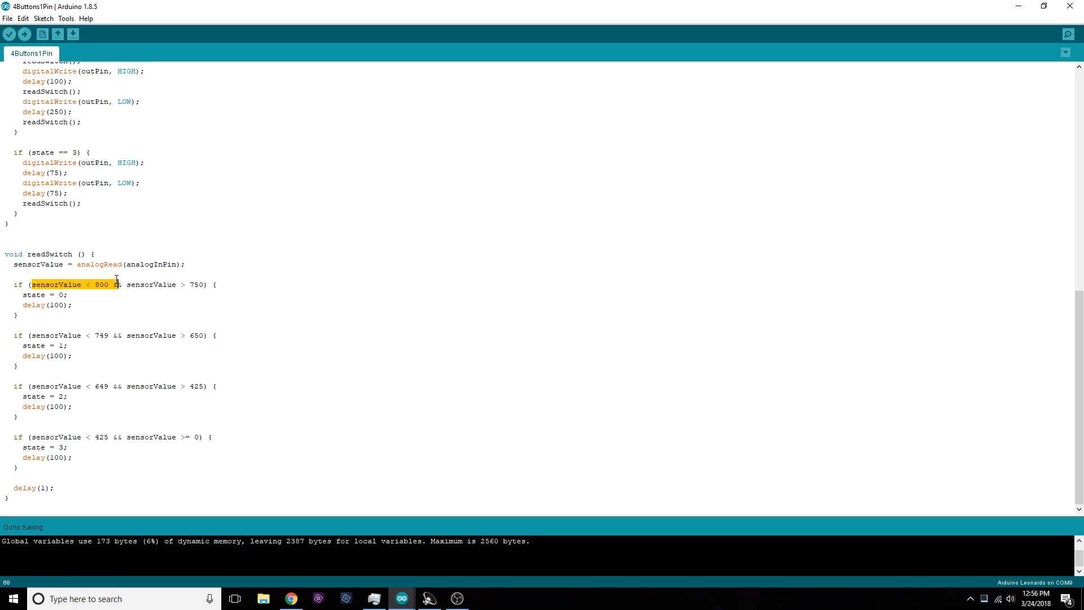
mouse_move(77, 298)
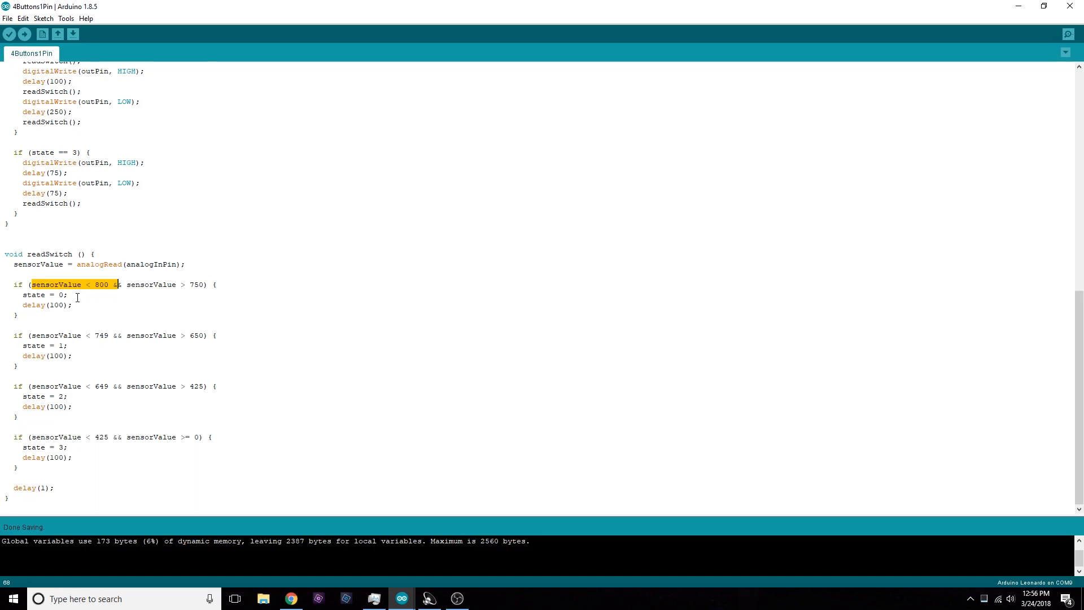
click(72, 305)
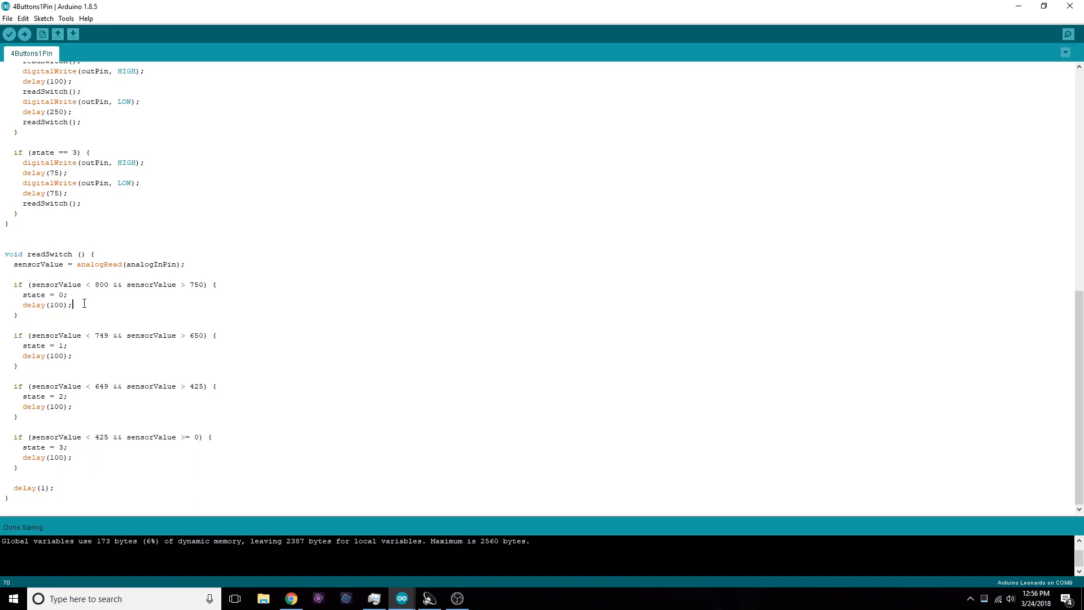
mouse_move(89, 331)
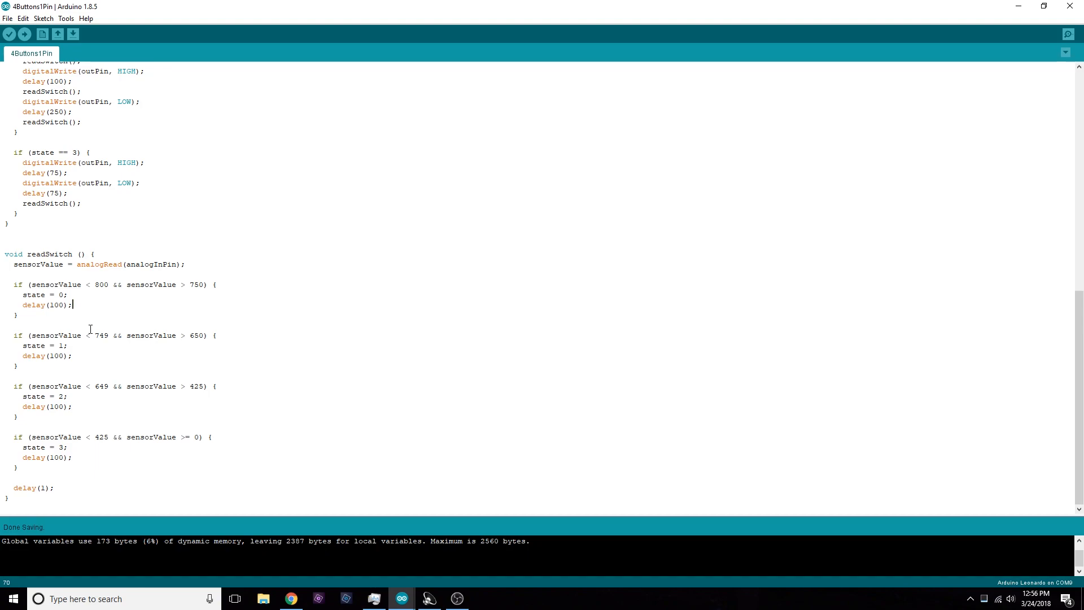
mouse_move(73, 376)
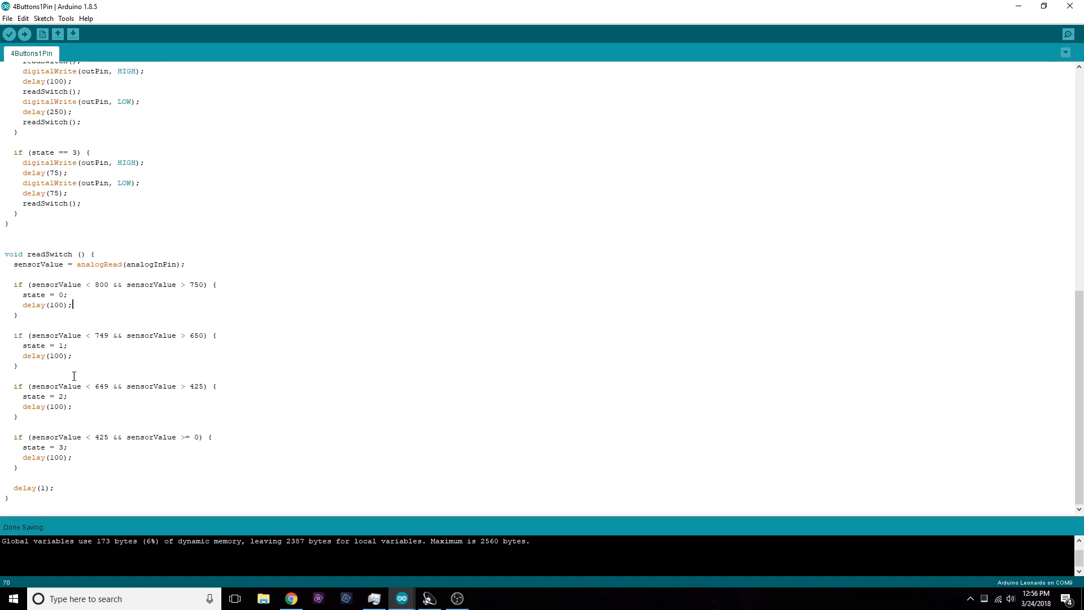
mouse_move(219, 384)
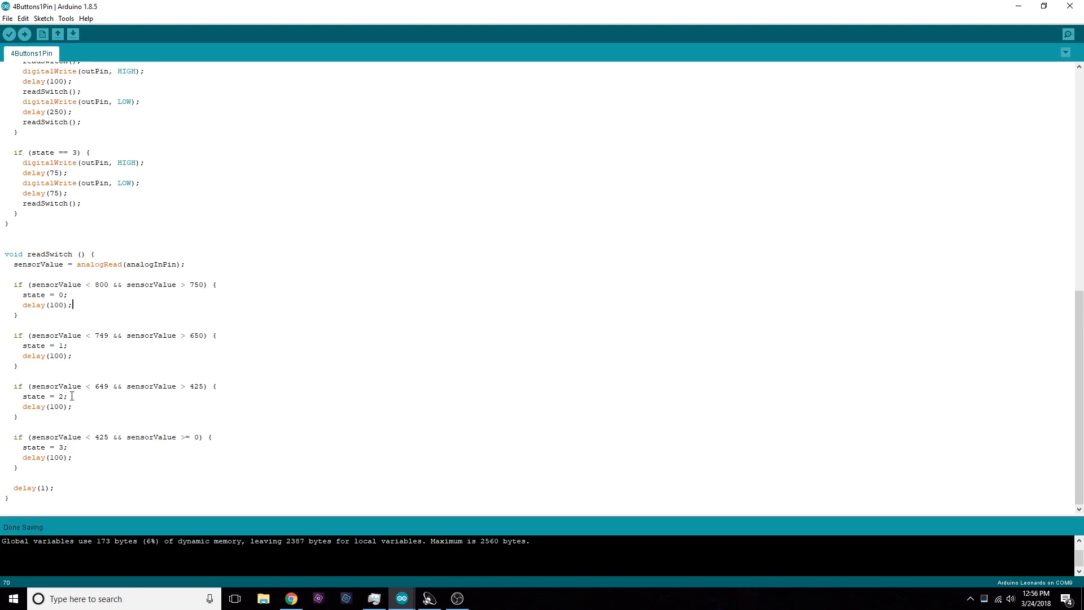
mouse_move(72, 461)
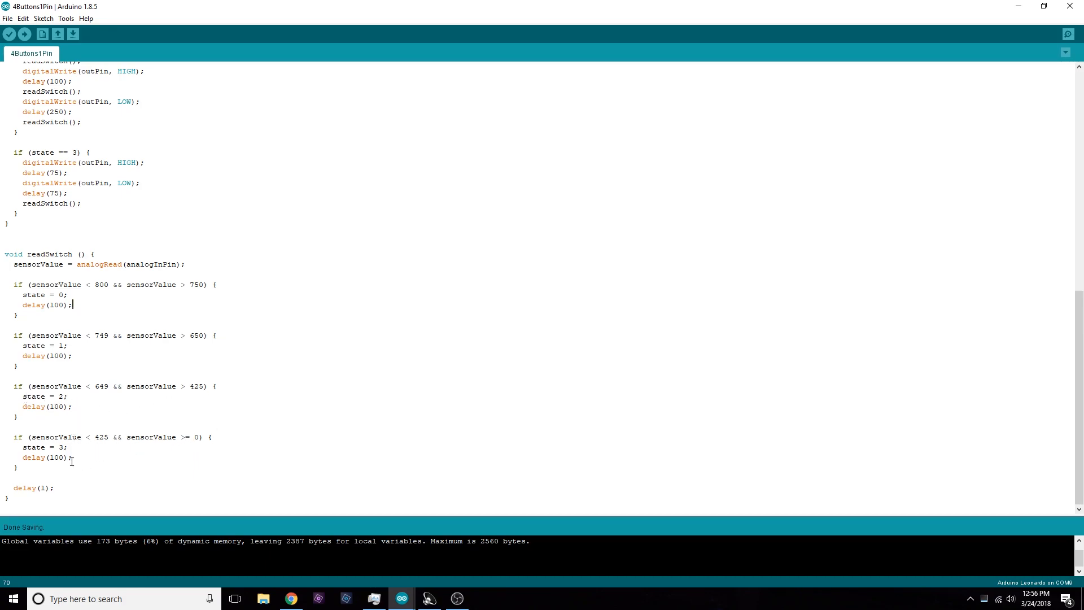
mouse_move(127, 457)
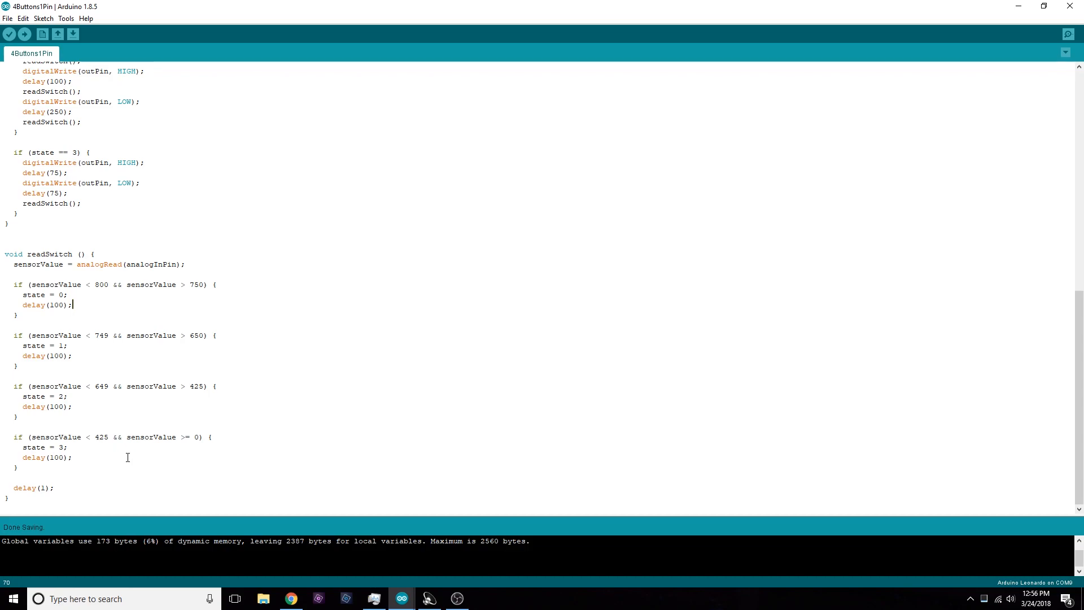
mouse_move(131, 456)
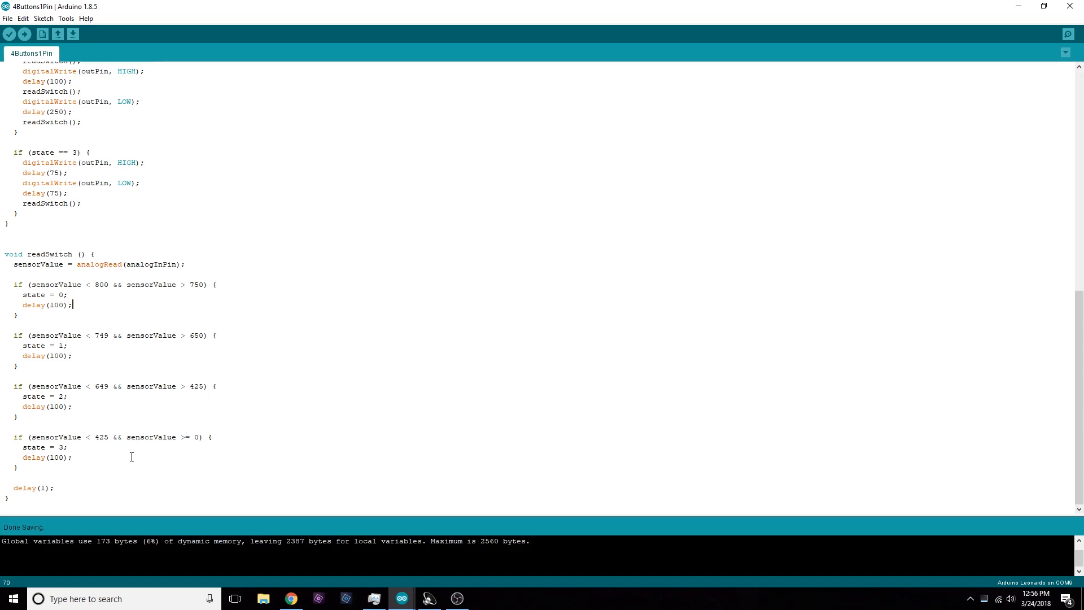
Step: Highlight the remaining three sensorValue range checks and delay(1) in readSwitch
drag(13, 325, 13, 497)
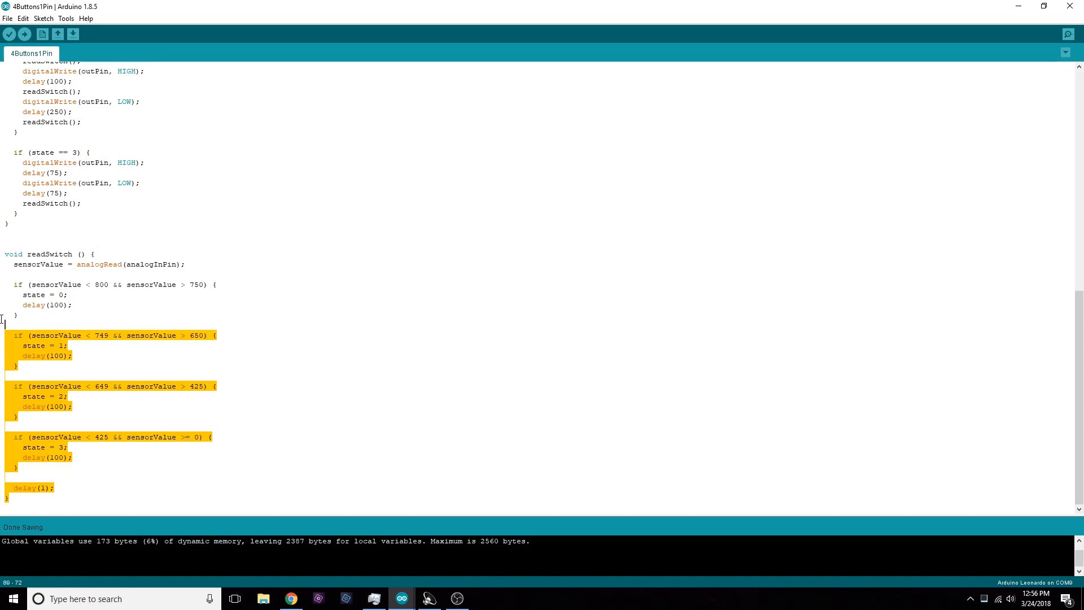
click(53, 488)
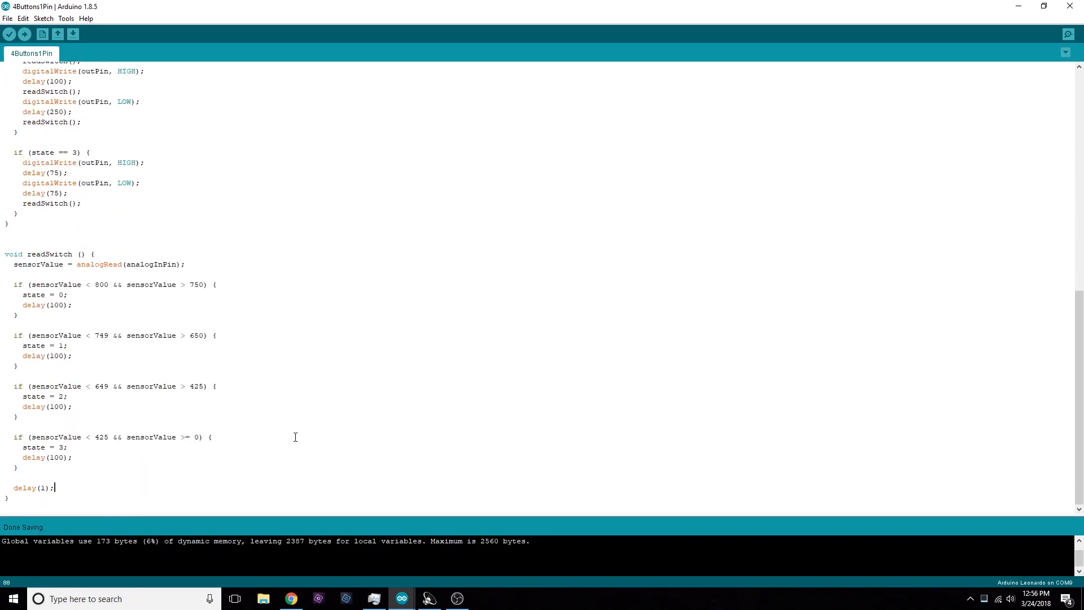
mouse_move(96, 457)
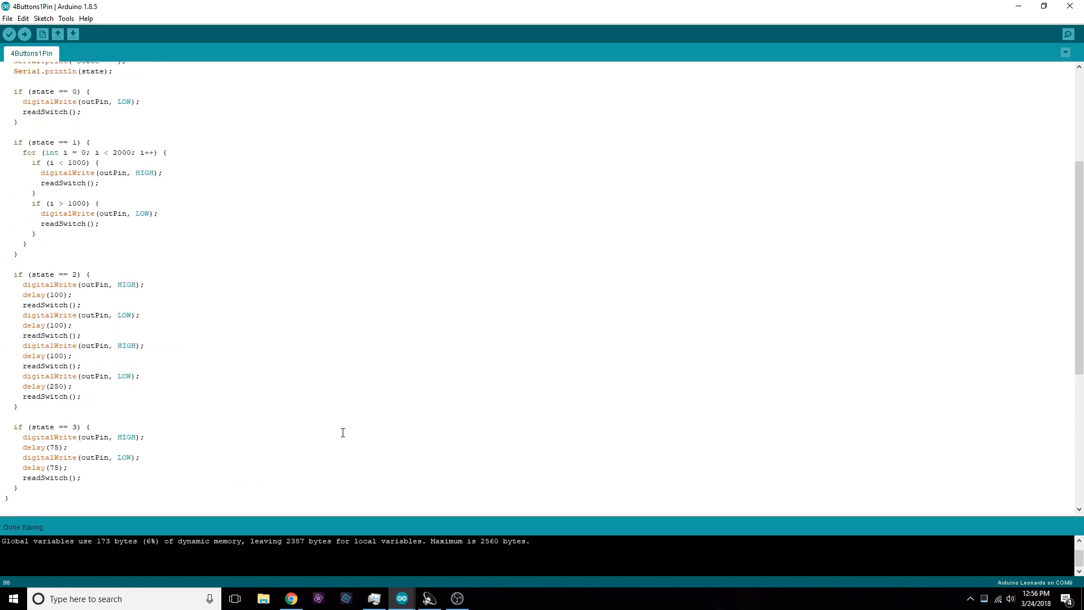
Step: Scroll to the top and highlight the Serial.print("State = ") and Serial.println(state) lines
scroll(up, 3)
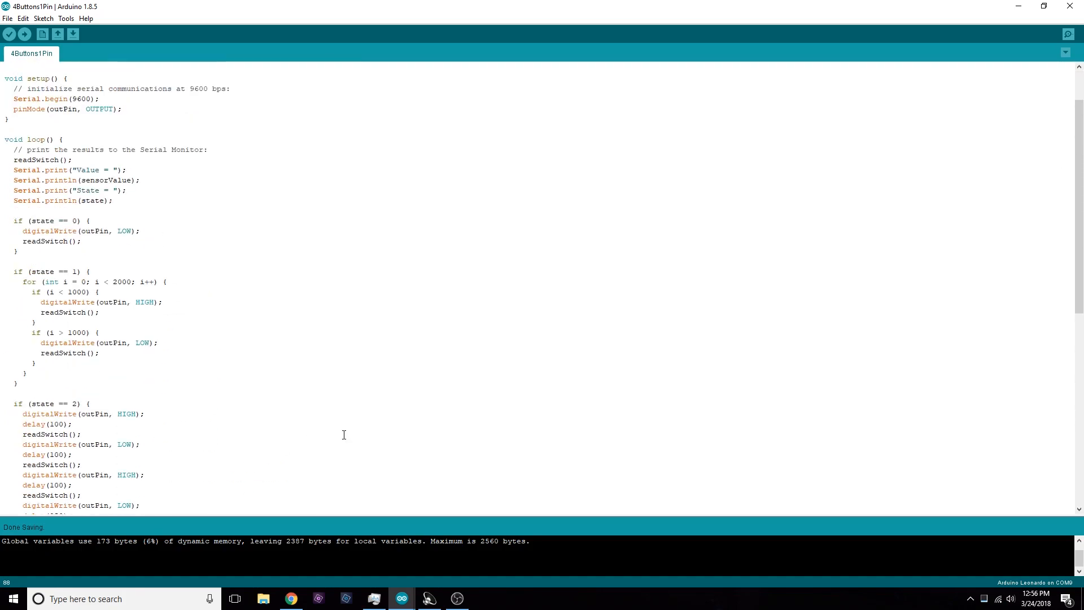
scroll(up, 3)
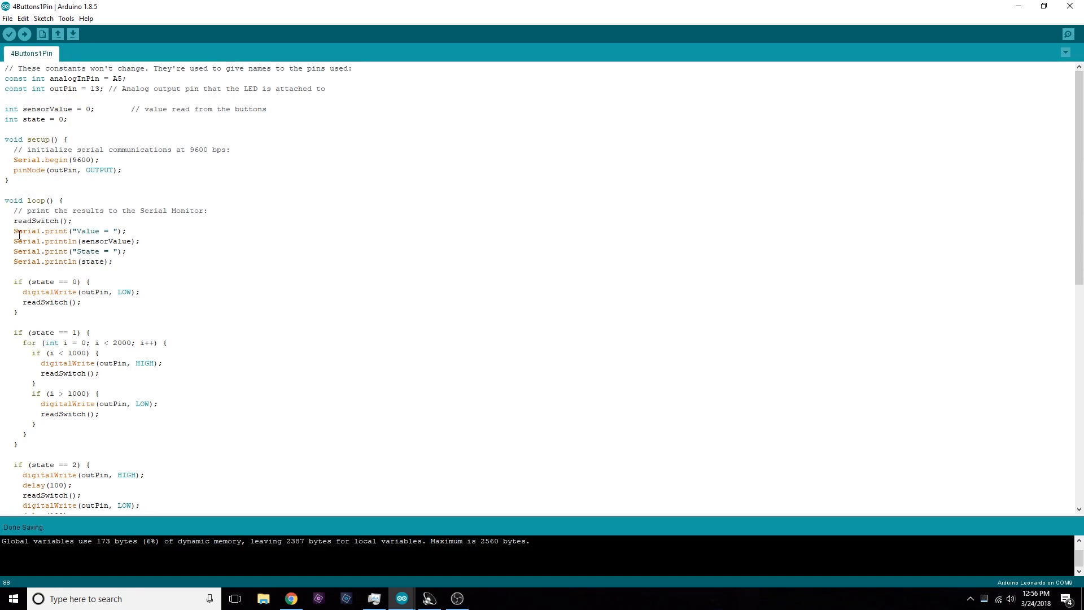
drag(30, 250, 113, 261)
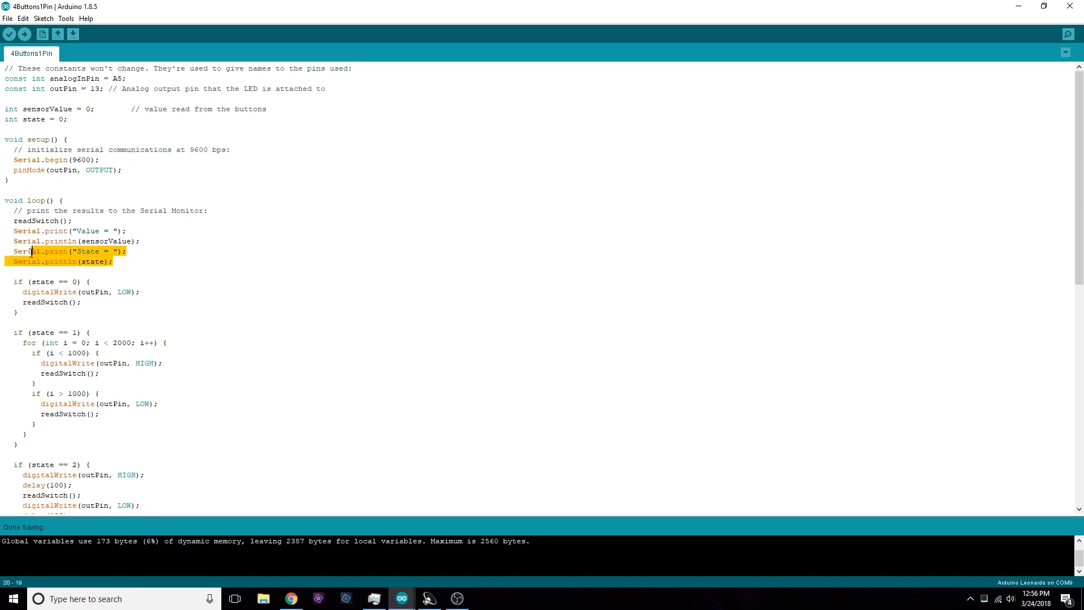
click(126, 239)
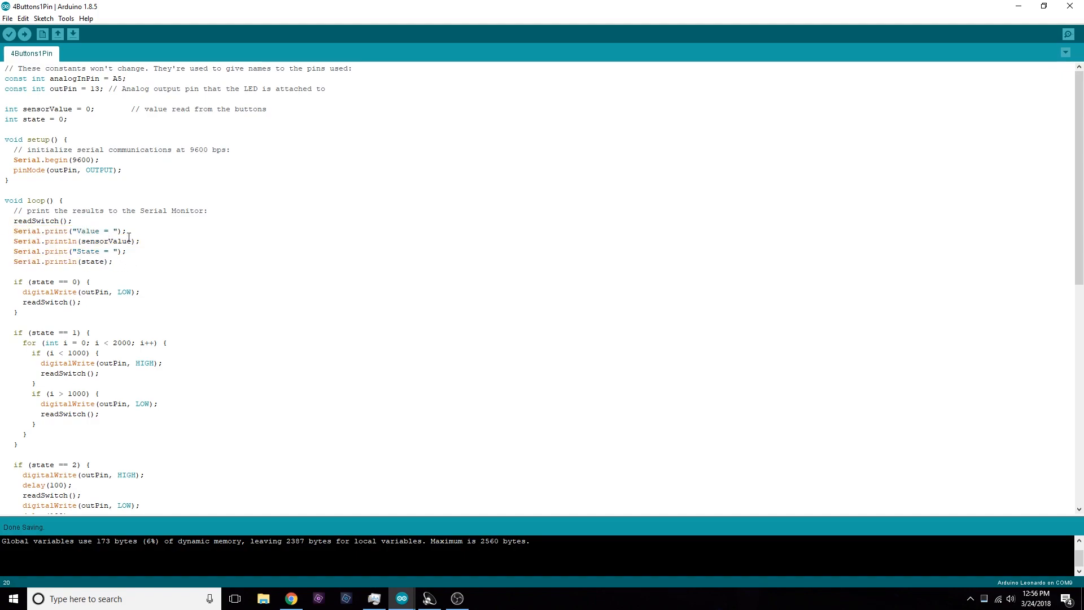
mouse_move(148, 291)
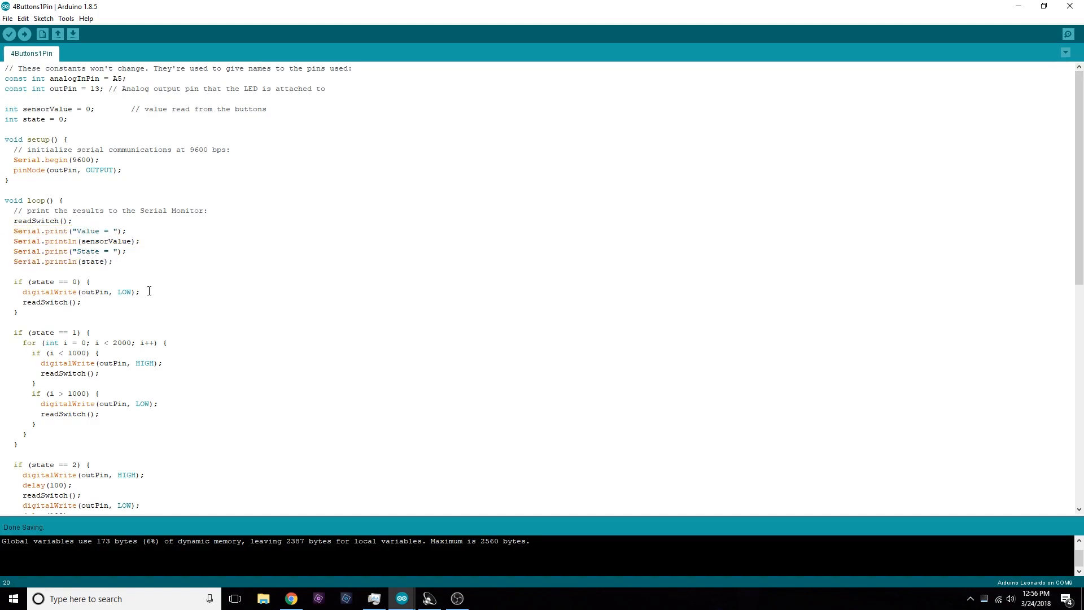
mouse_move(179, 284)
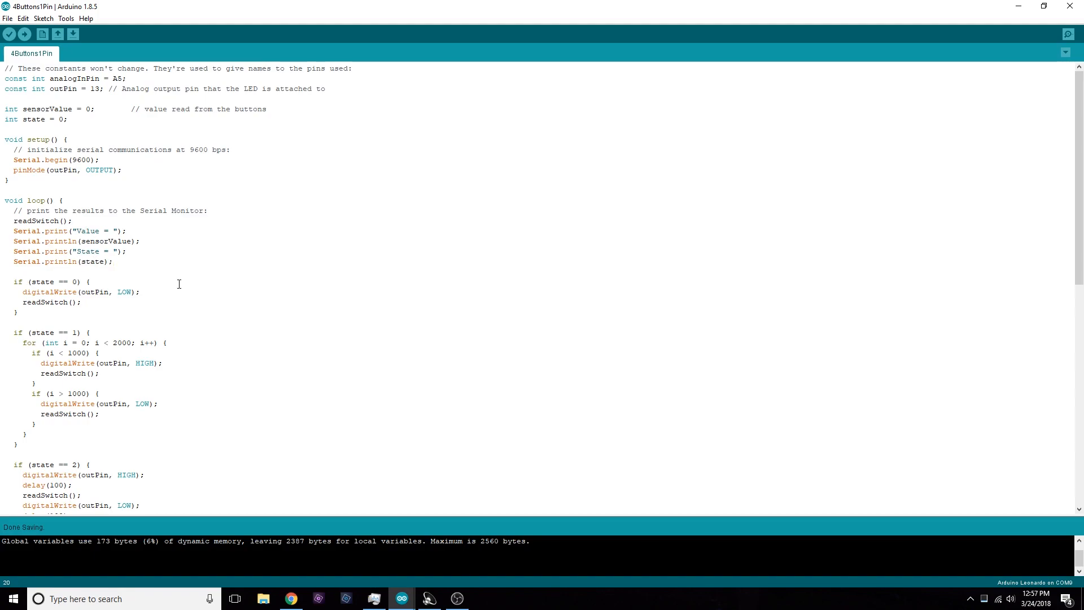
click(82, 302)
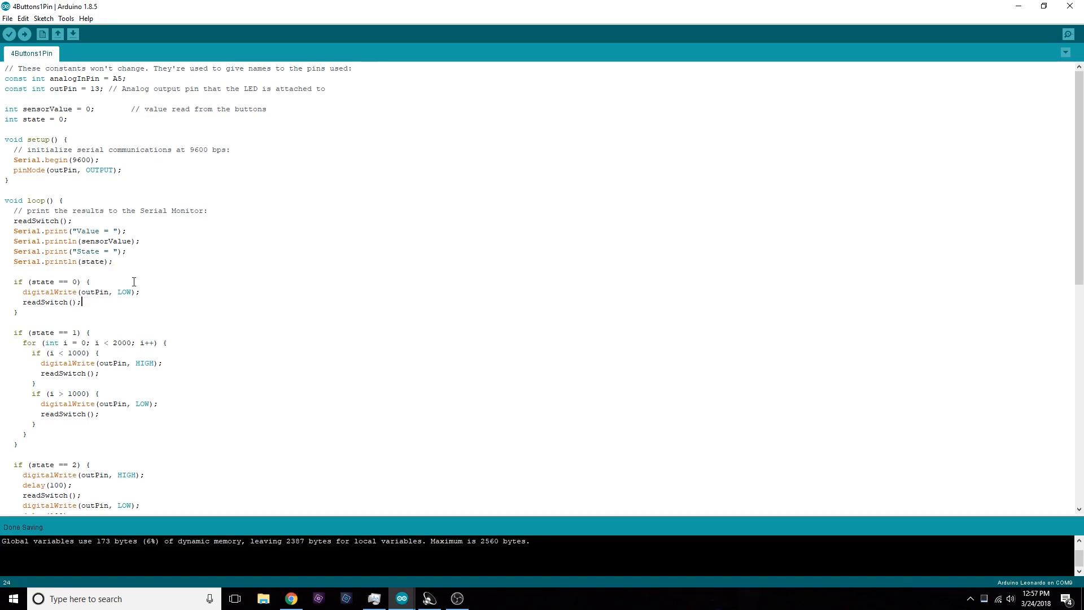
click(62, 292)
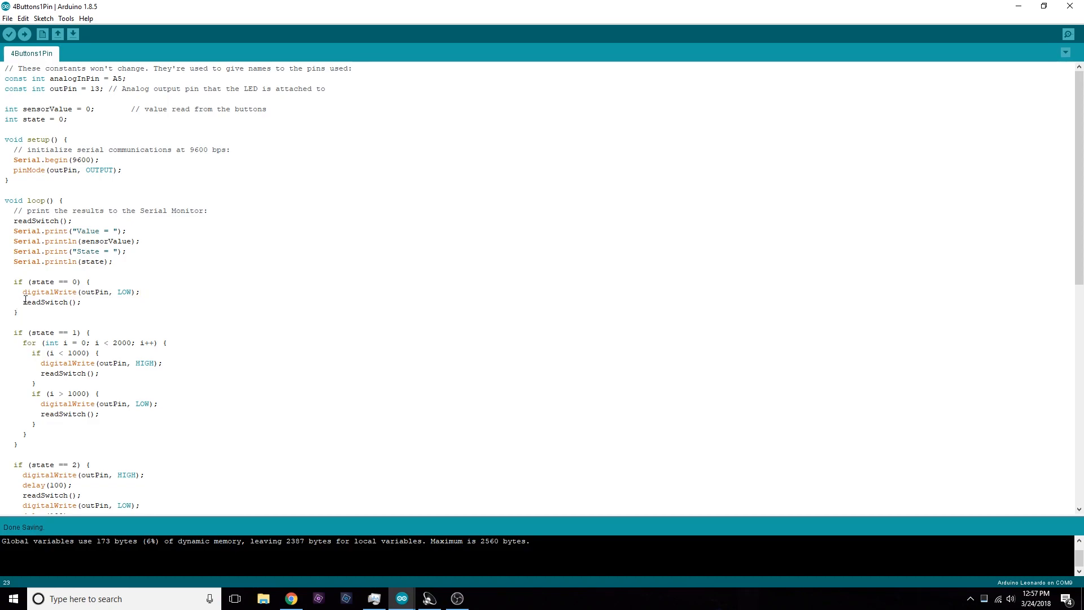
mouse_move(65, 290)
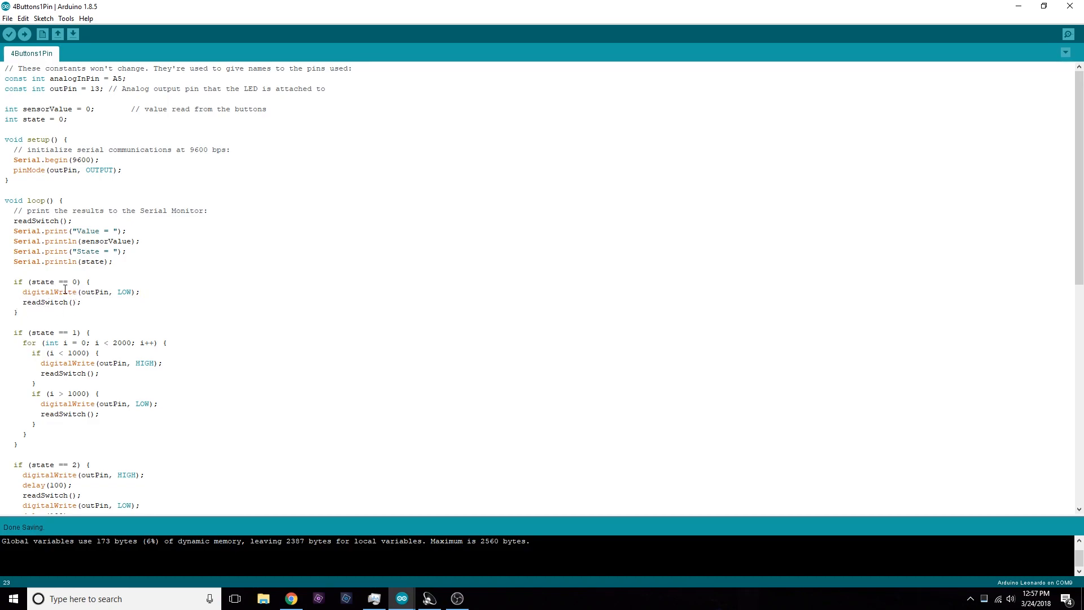
scroll(down, 3)
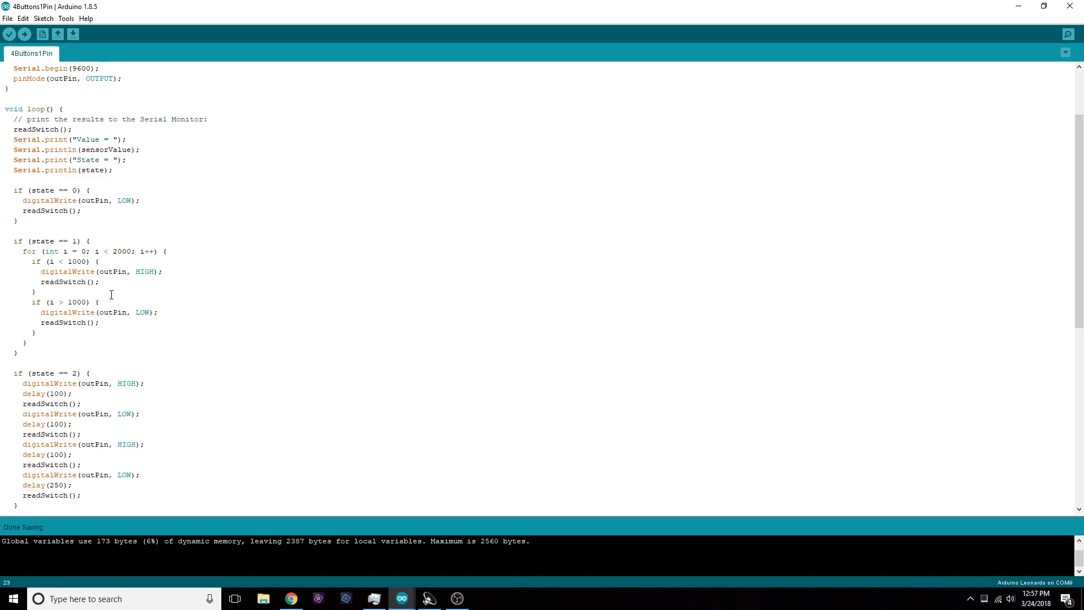
mouse_move(101, 291)
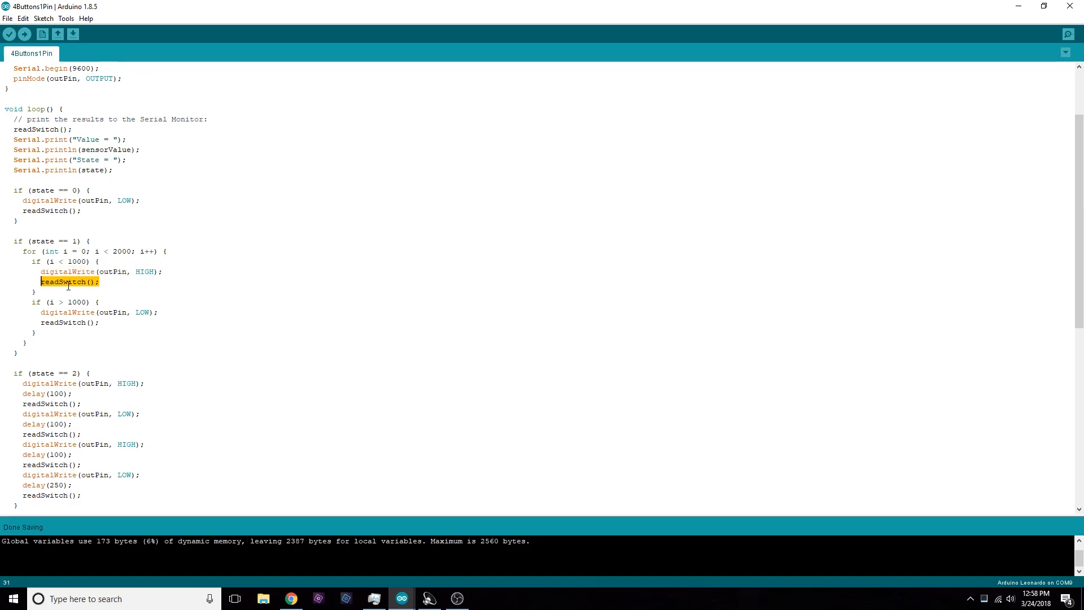
mouse_move(163, 251)
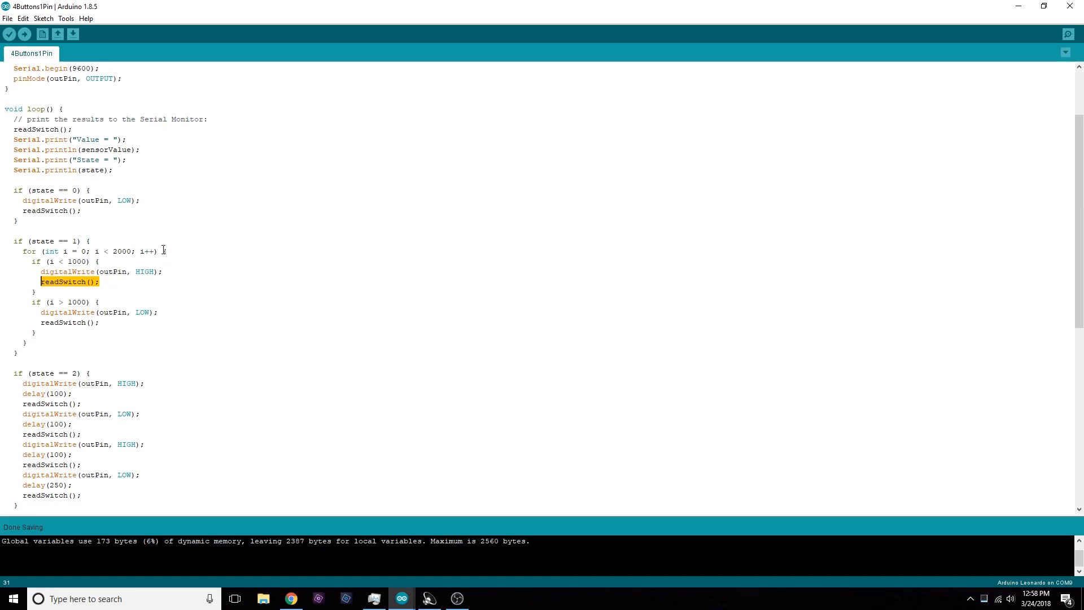
mouse_move(146, 307)
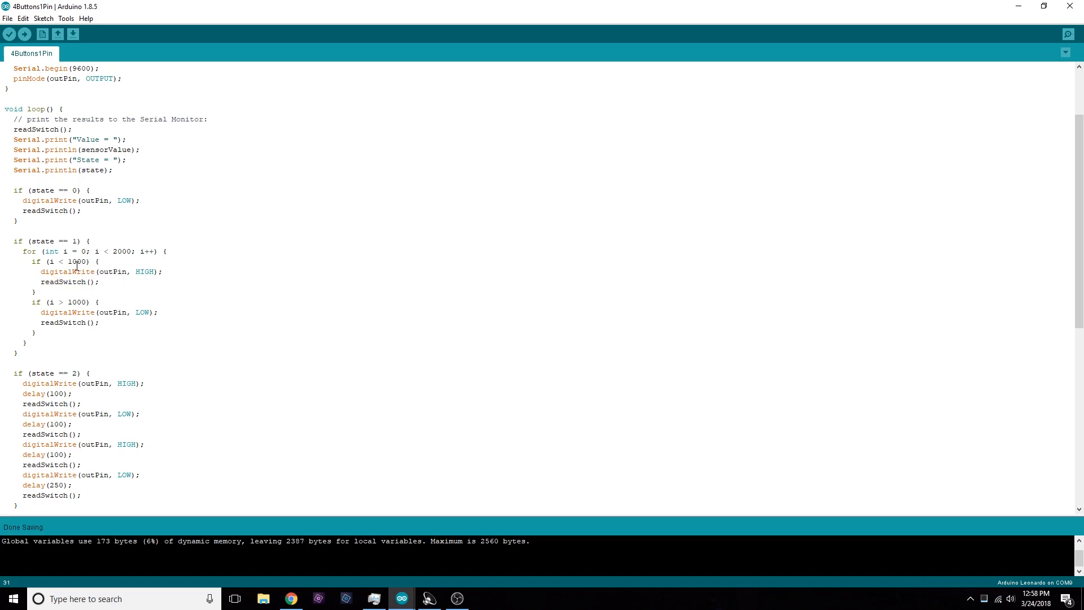
mouse_move(74, 271)
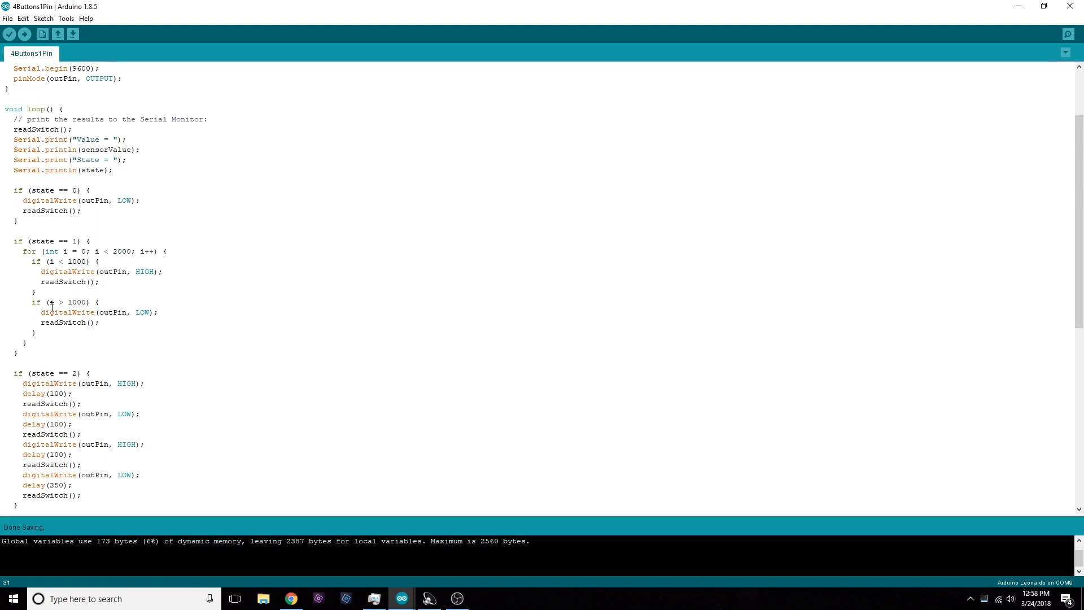
mouse_move(69, 312)
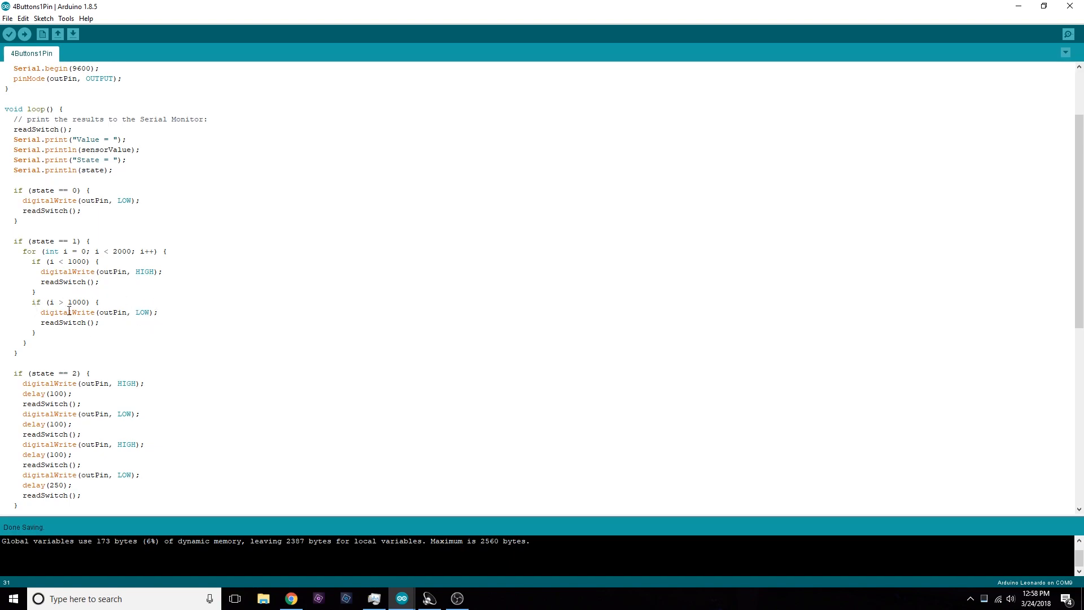
mouse_move(74, 314)
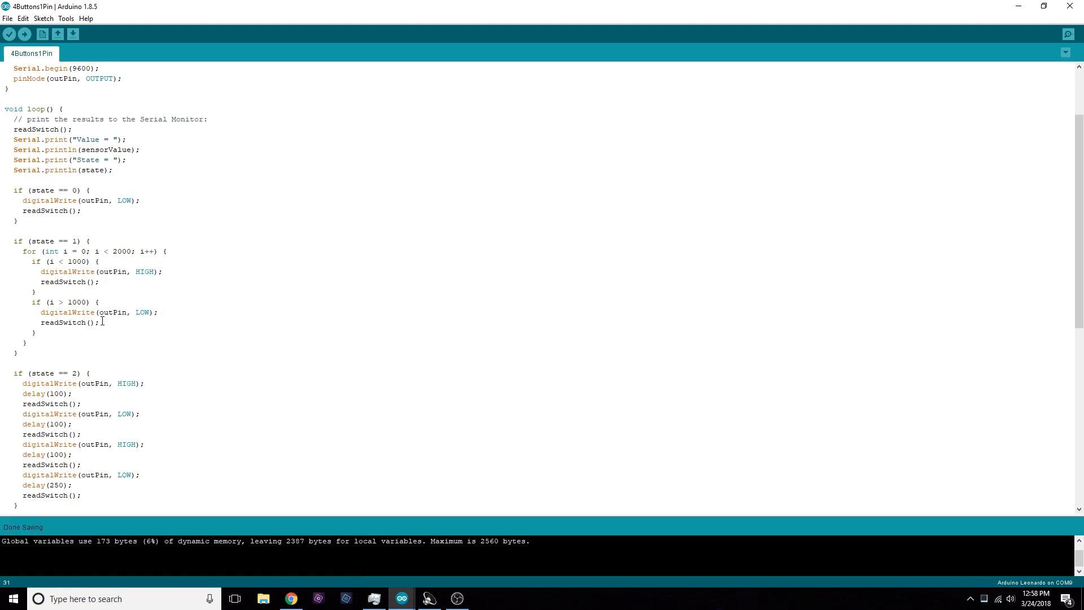
double_click(62, 322)
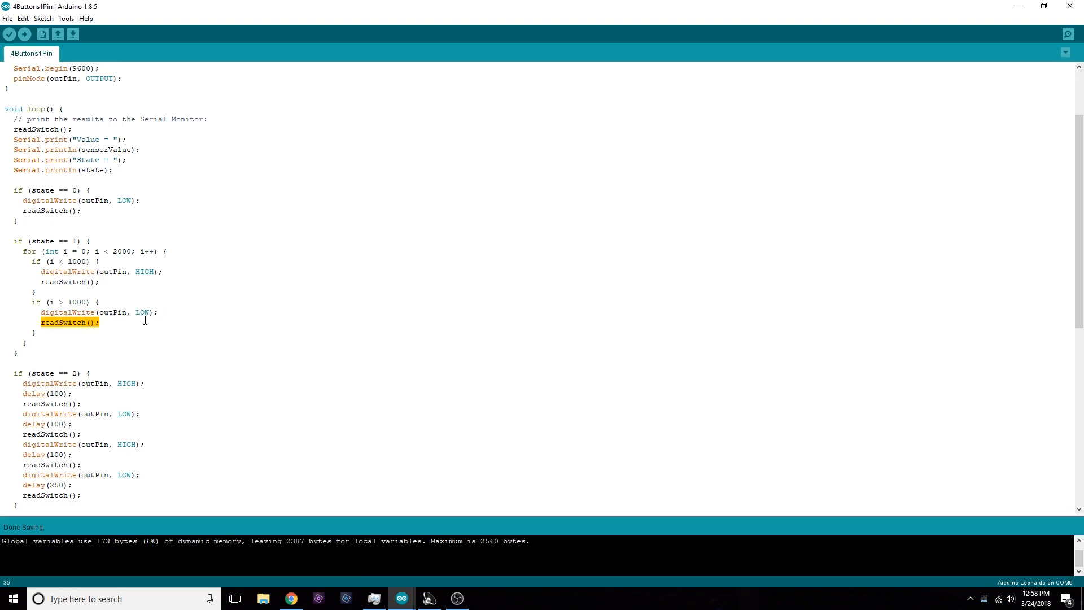
click(213, 278)
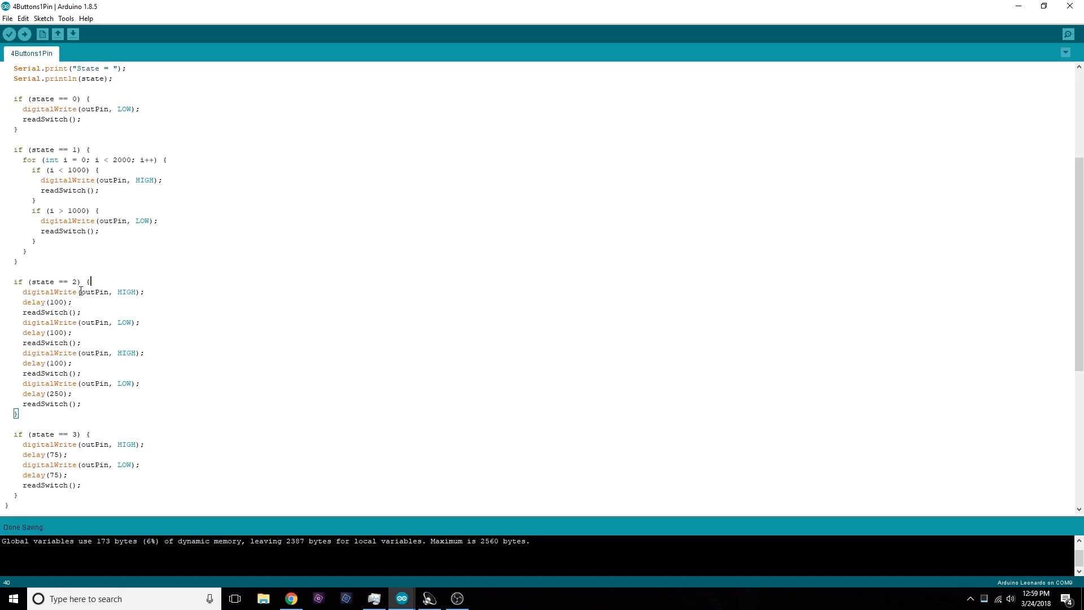
mouse_move(76, 307)
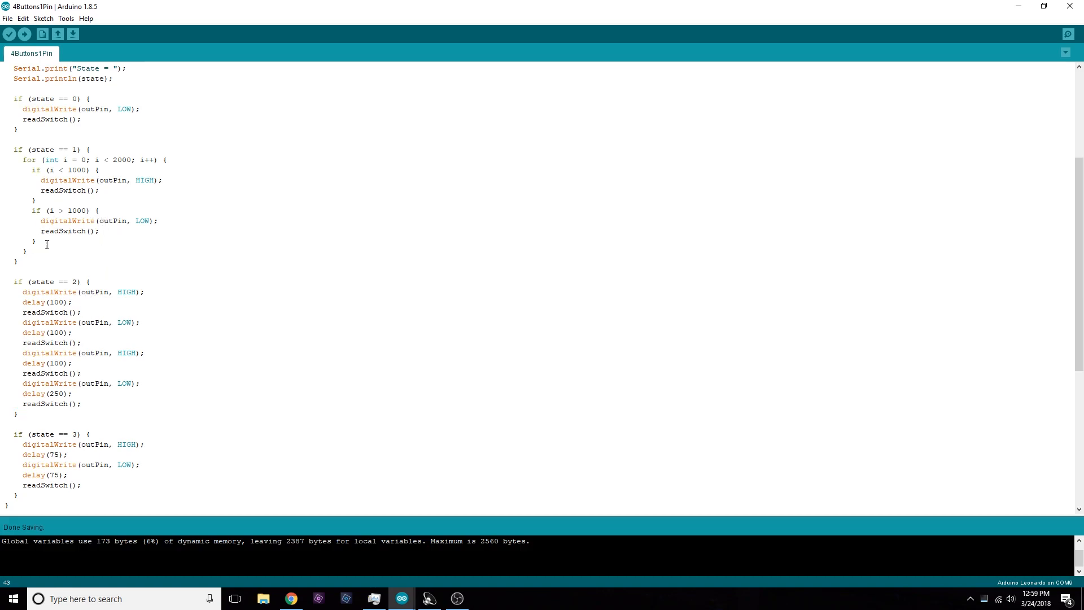
mouse_move(48, 181)
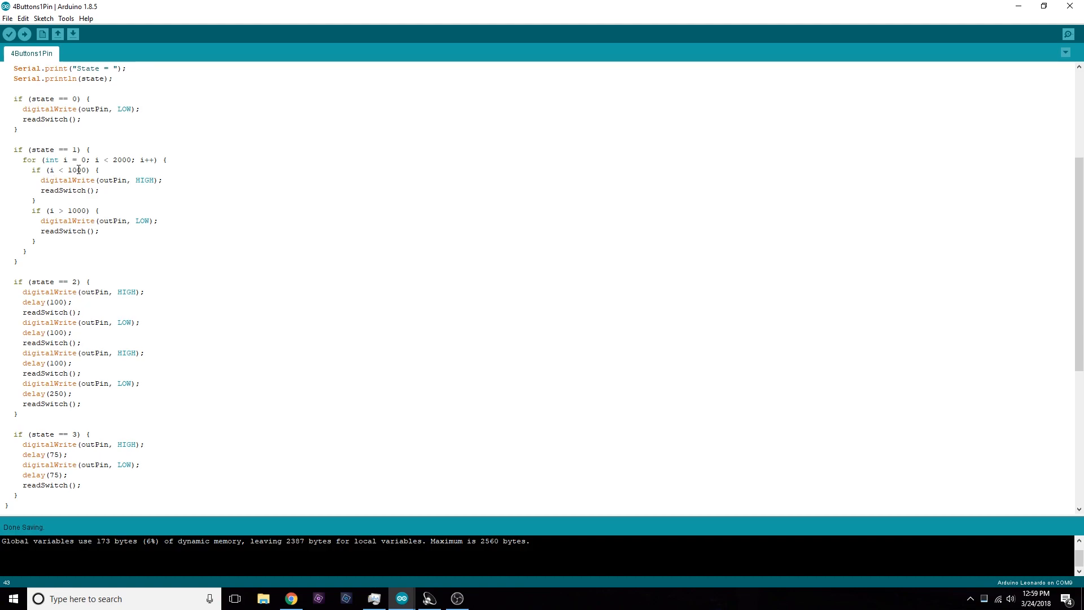
mouse_move(78, 301)
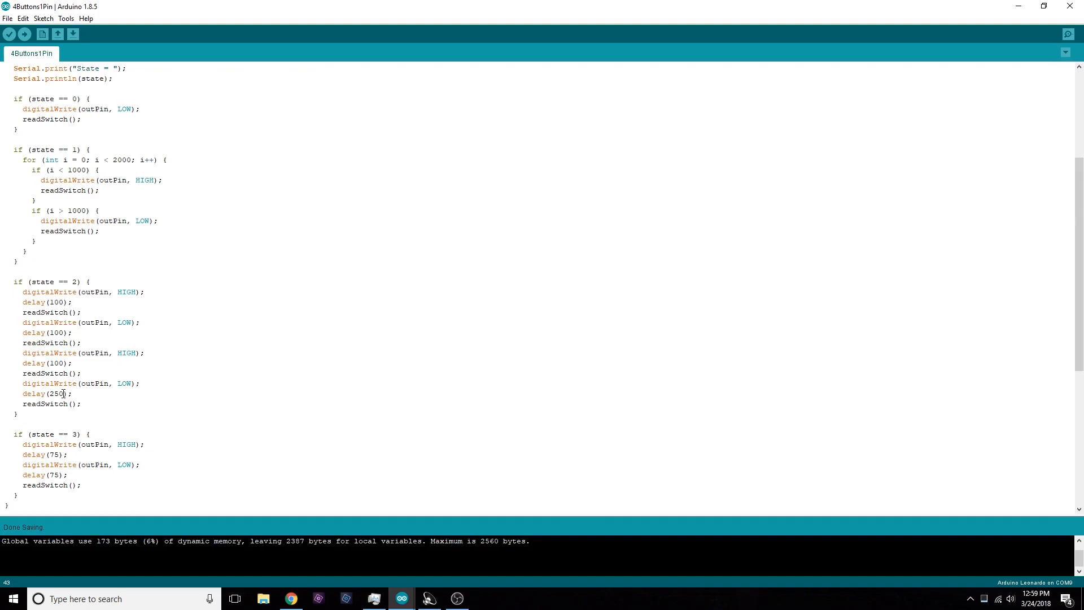
mouse_move(99, 320)
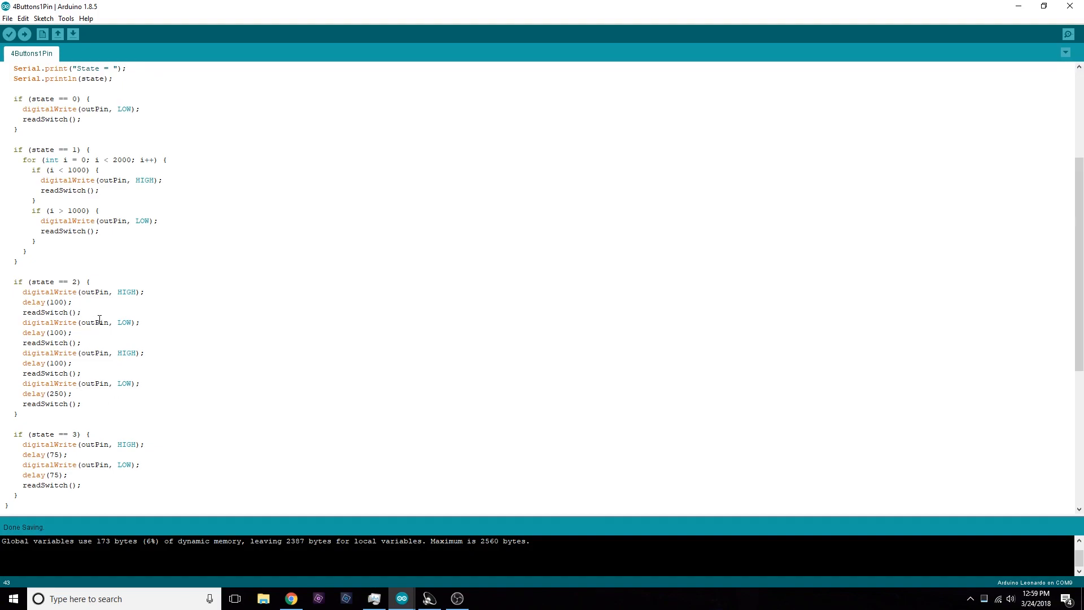
click(76, 312)
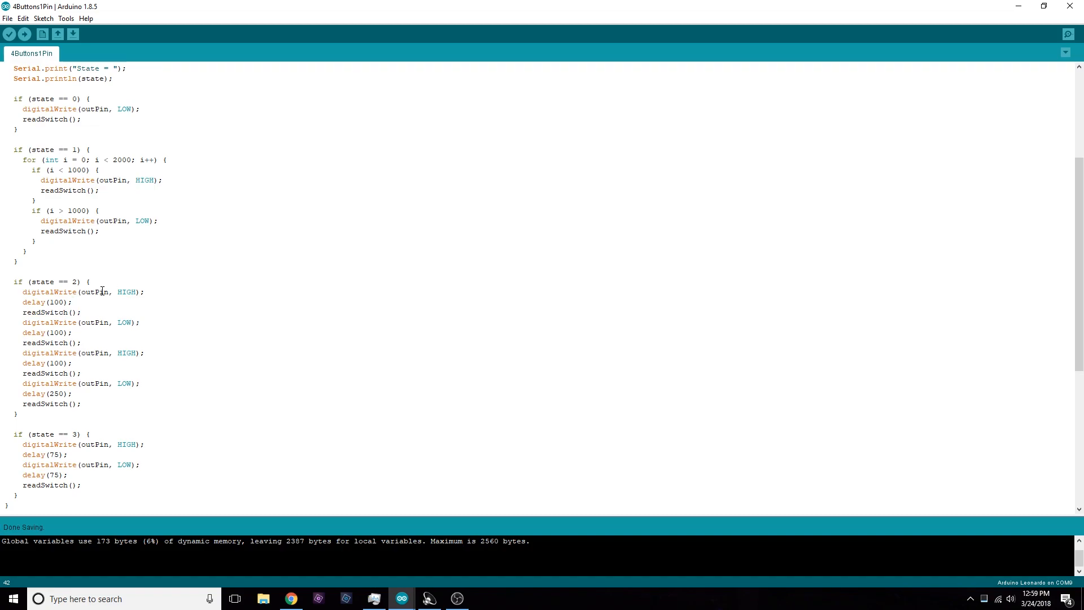
mouse_move(44, 326)
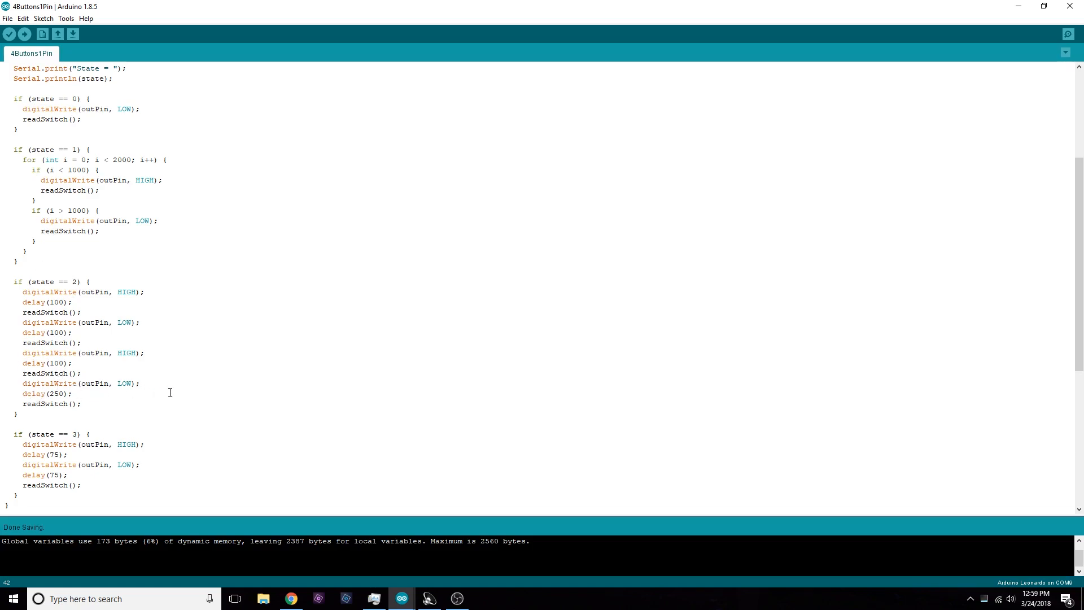
double_click(54, 403)
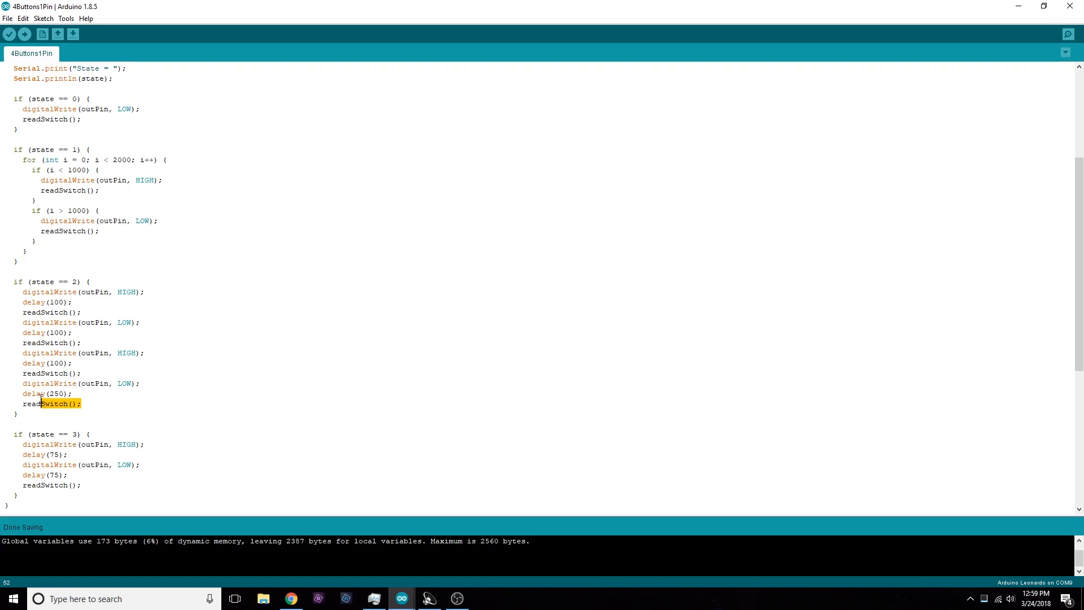
click(114, 373)
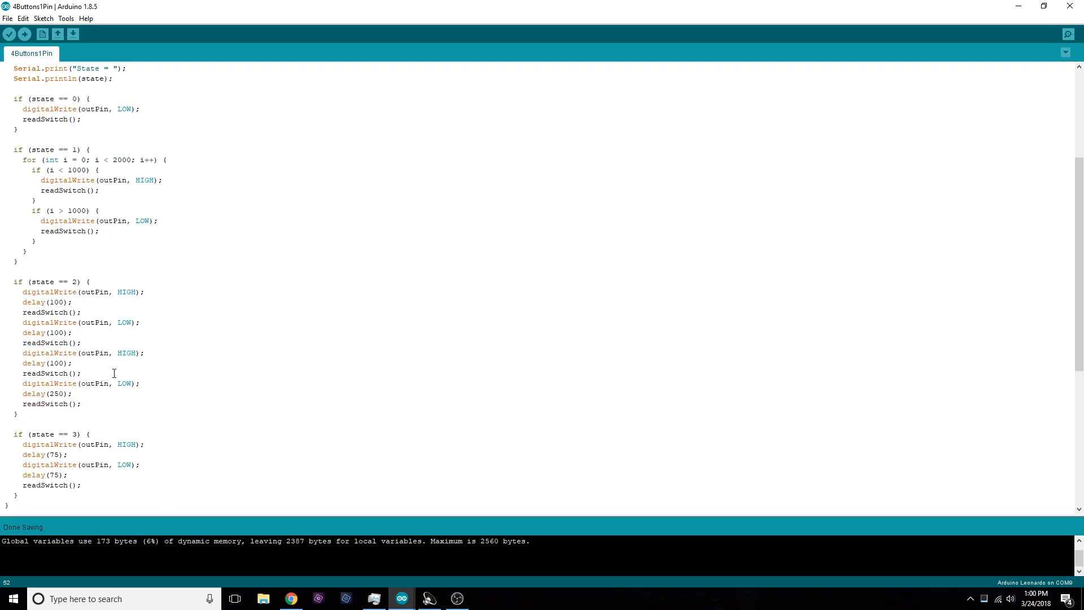
scroll(down, 3)
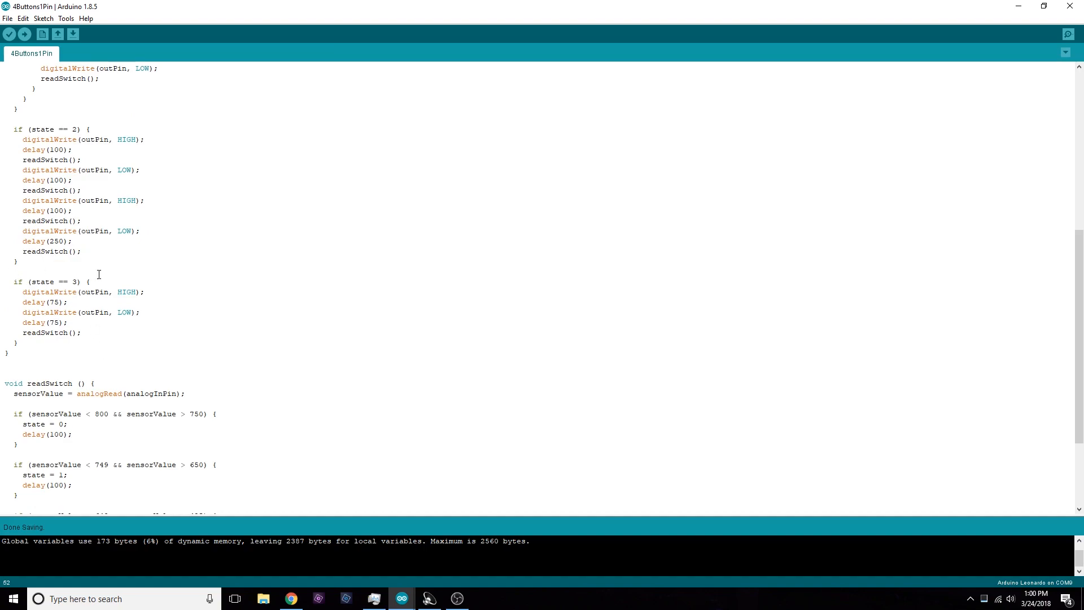
drag(41, 312, 67, 323)
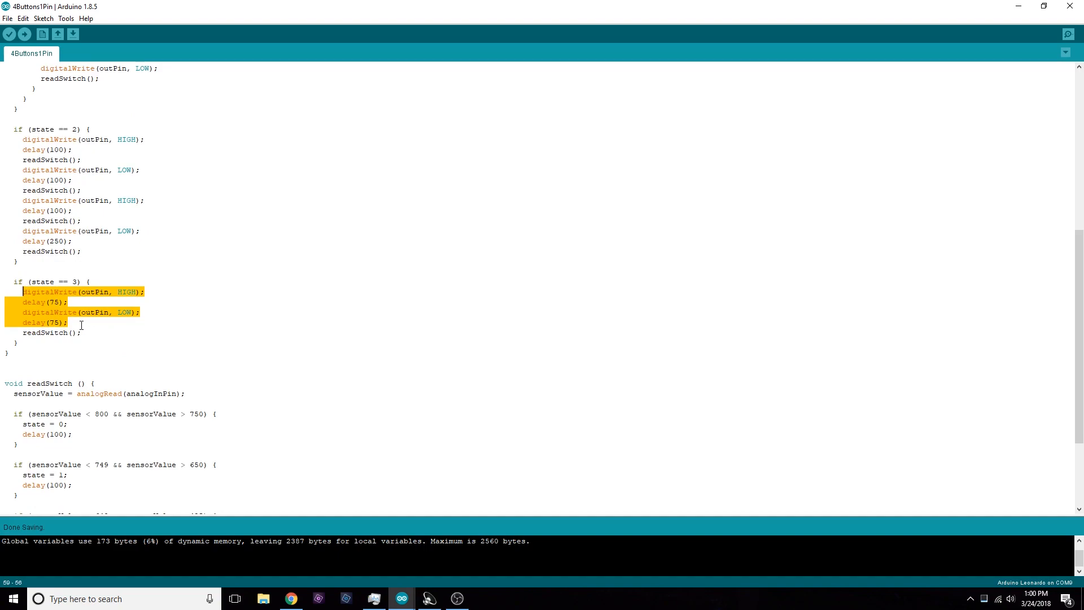
click(28, 323)
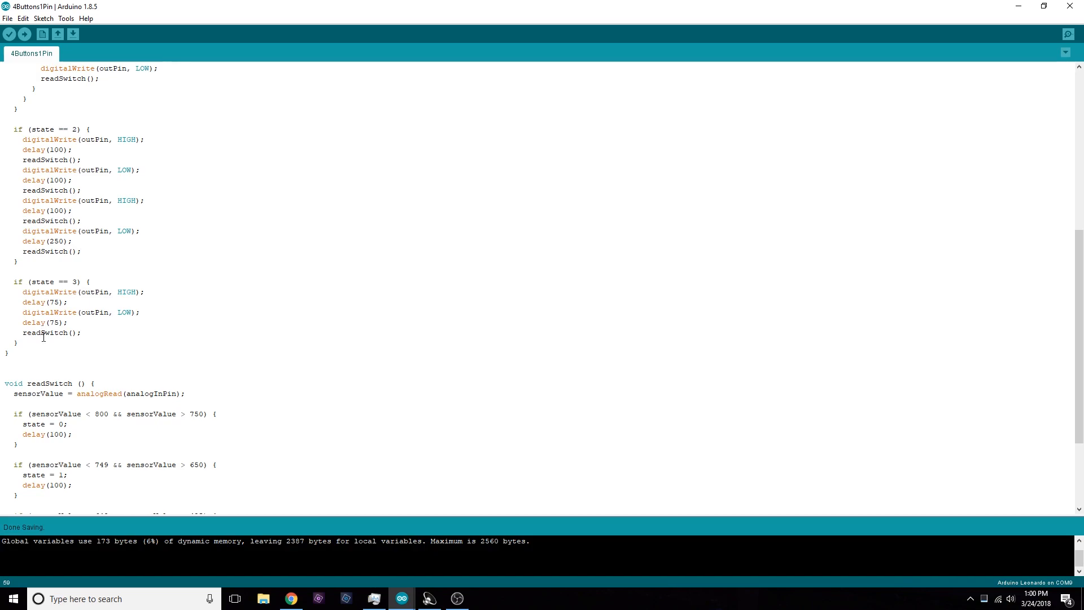
double_click(45, 333)
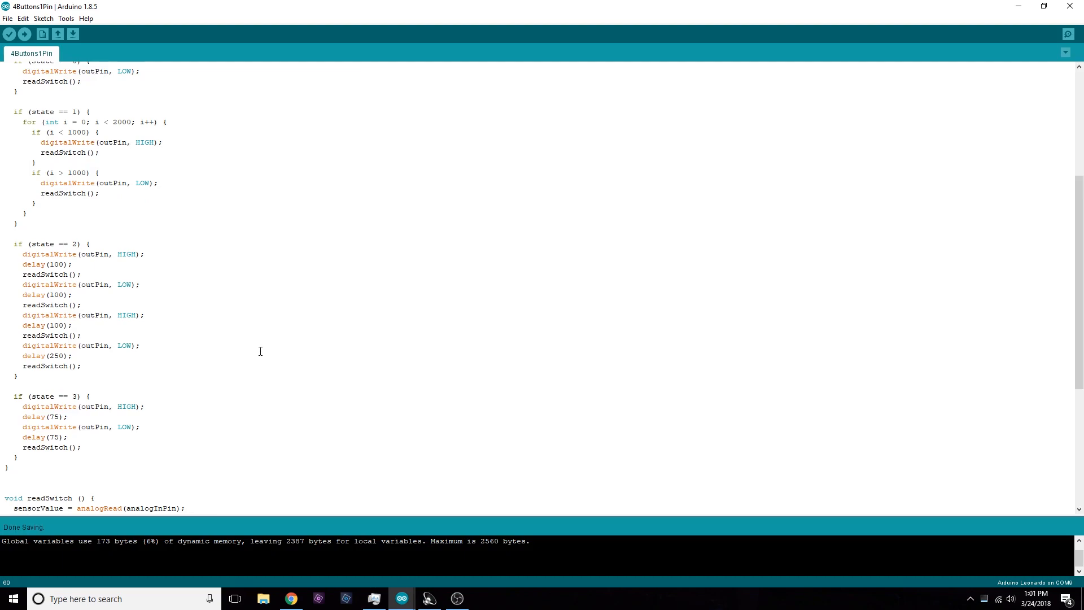
mouse_move(198, 235)
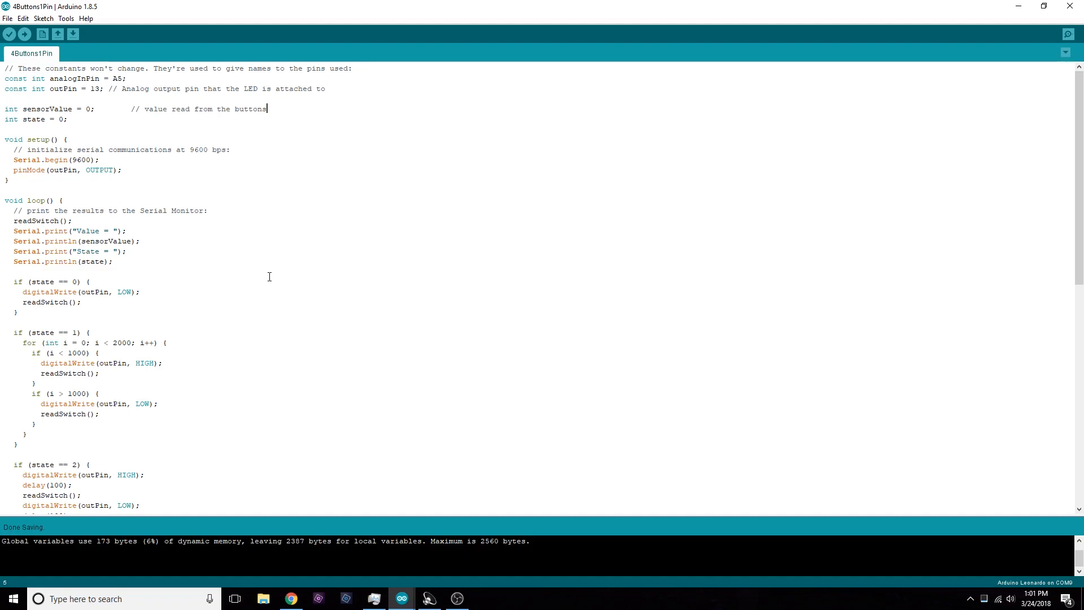
mouse_move(239, 273)
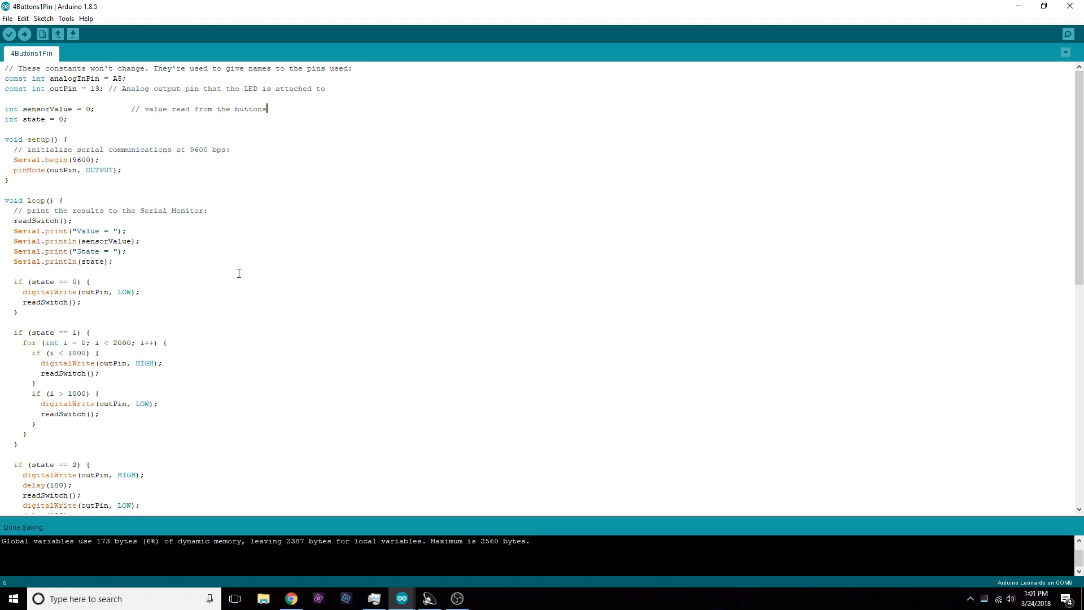